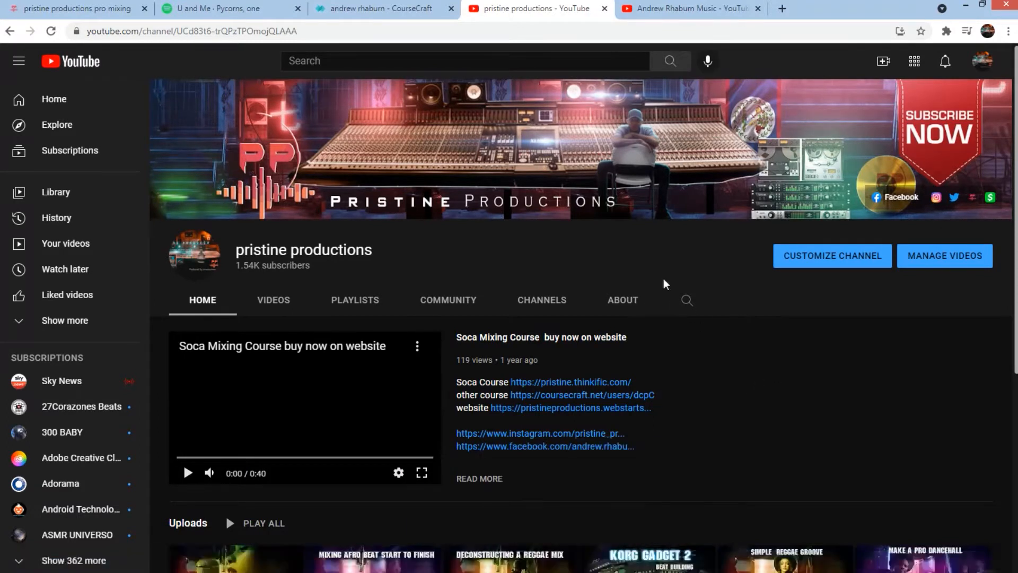
{"action": "mouse_move", "coordinate": [404, 221]}
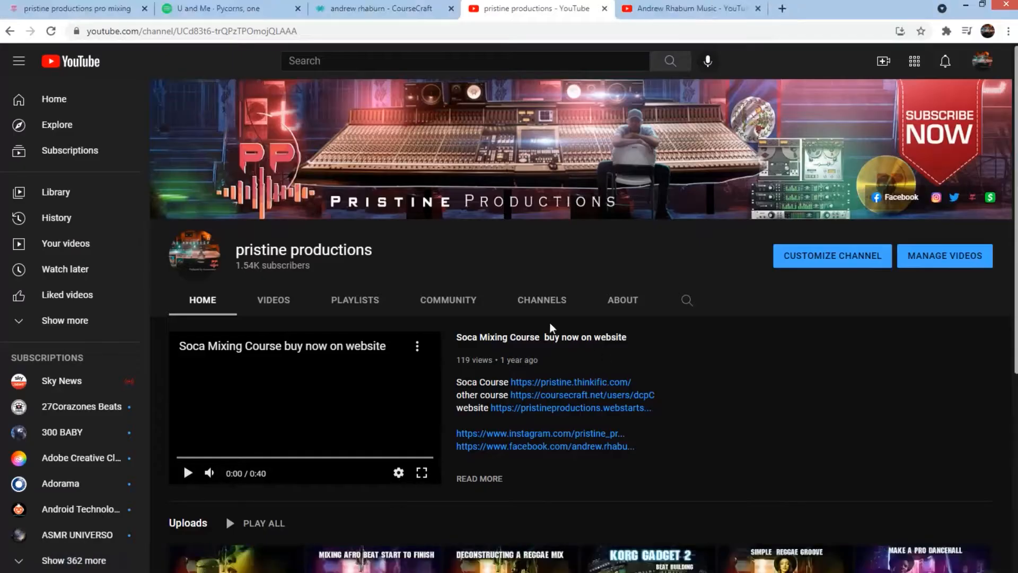
{"action": "mouse_move", "coordinate": [520, 79]}
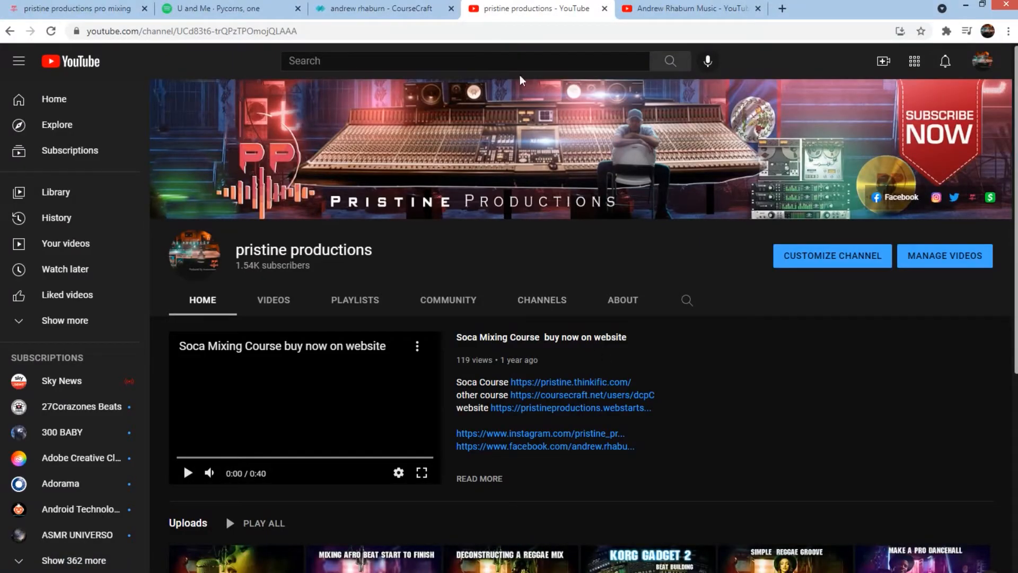
- Browse the creator's CourseCraft course listing in Chrome
{"action": "scroll", "scroll_direction": "down", "scroll_amount": 3}
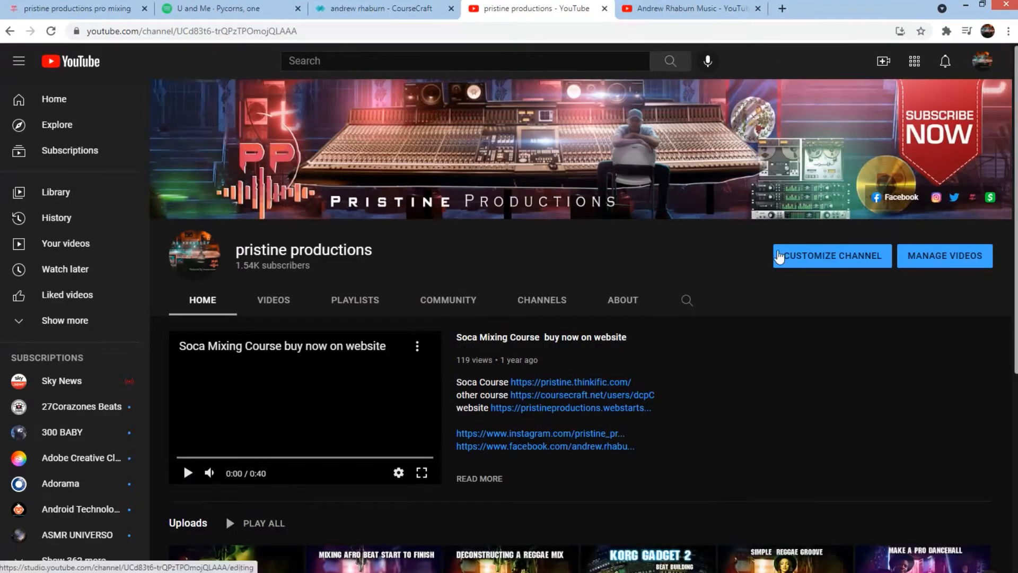
{"action": "left_click", "coordinate": [375, 8]}
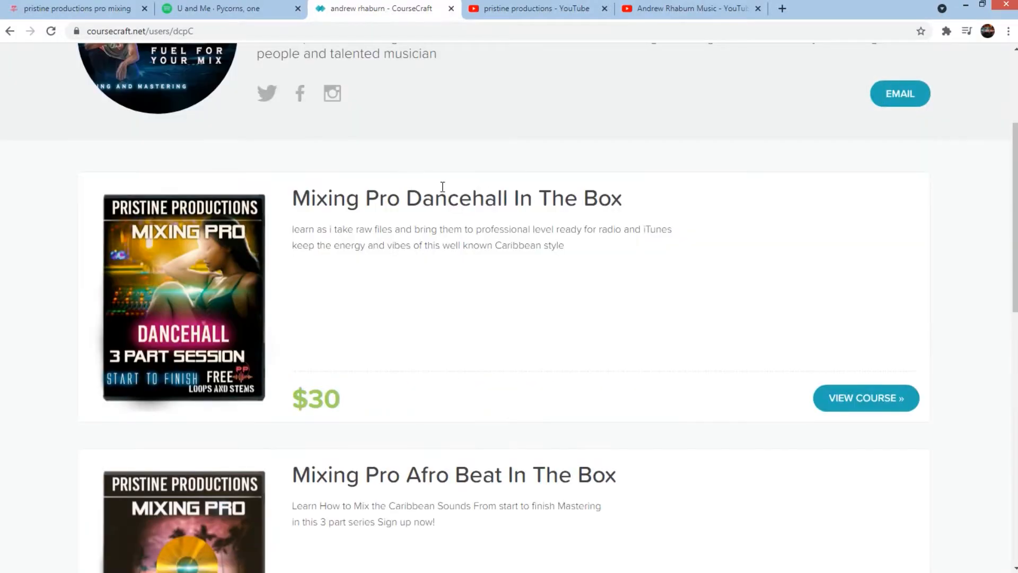
{"action": "scroll", "scroll_direction": "down", "scroll_amount": 3}
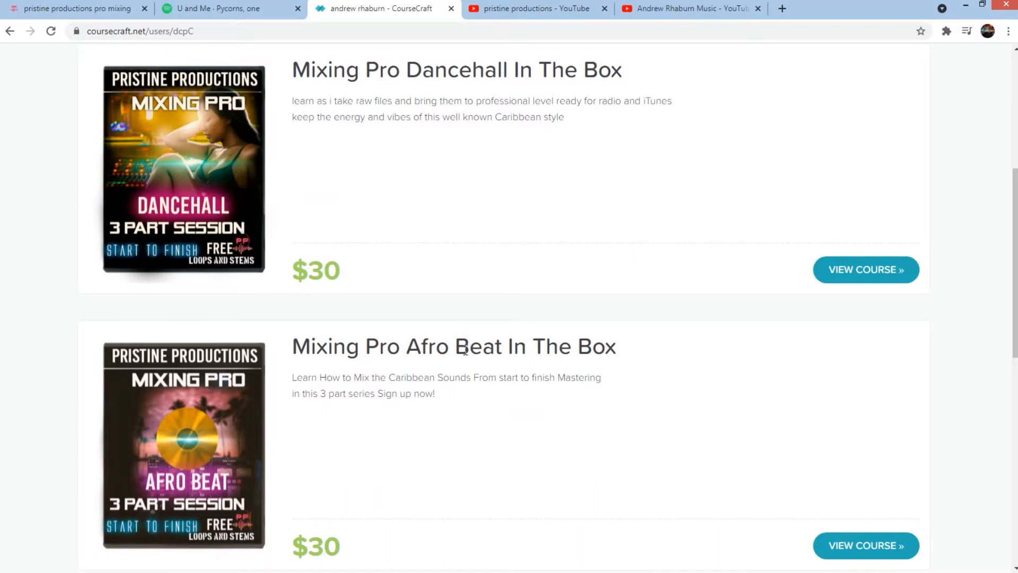
{"action": "scroll", "scroll_direction": "down", "scroll_amount": 3}
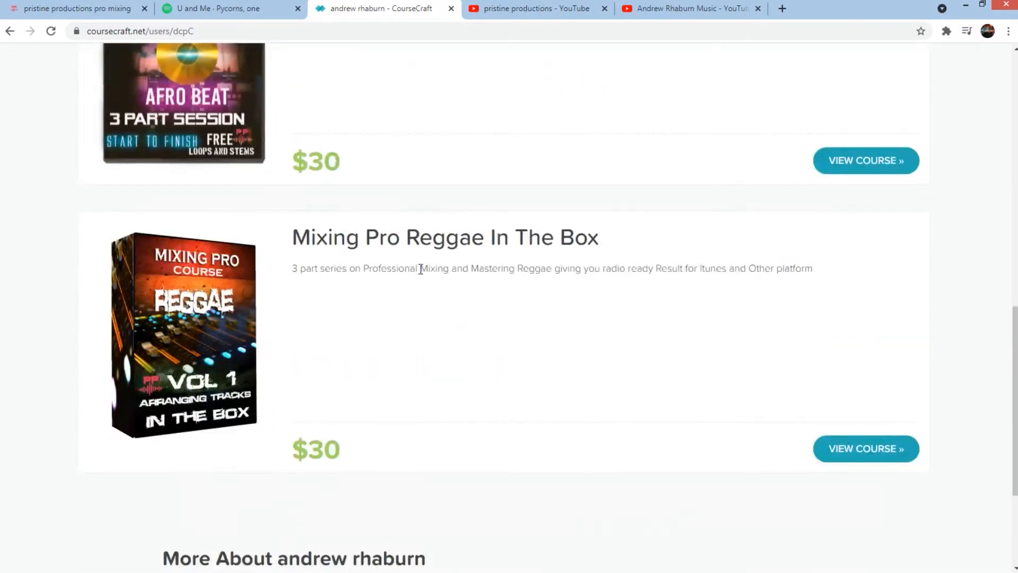
{"action": "scroll", "scroll_direction": "down", "scroll_amount": 3}
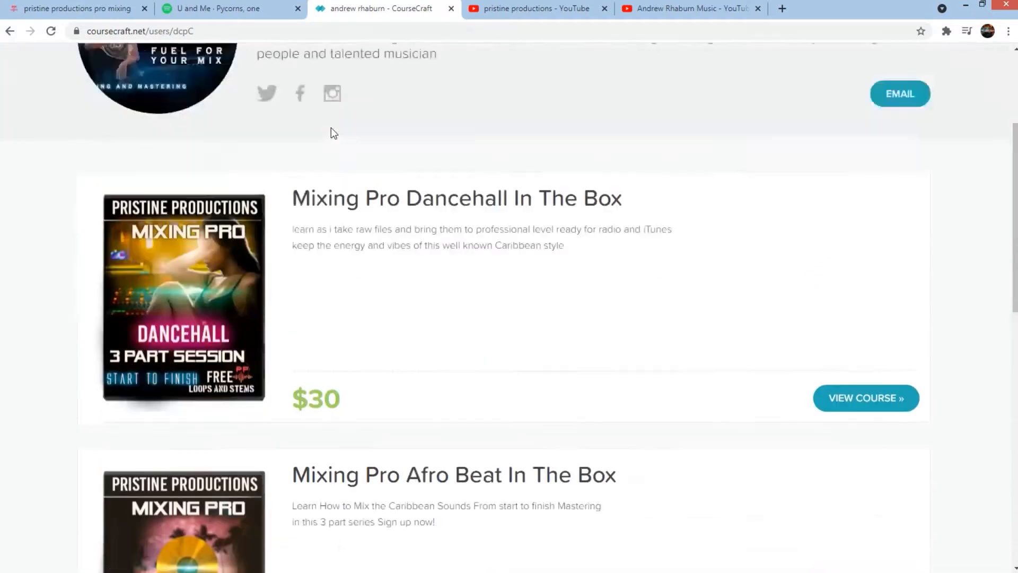
- View the creator's WebStarts site and music channel, then switch to the Studio One song
{"action": "left_click", "coordinate": [74, 8]}
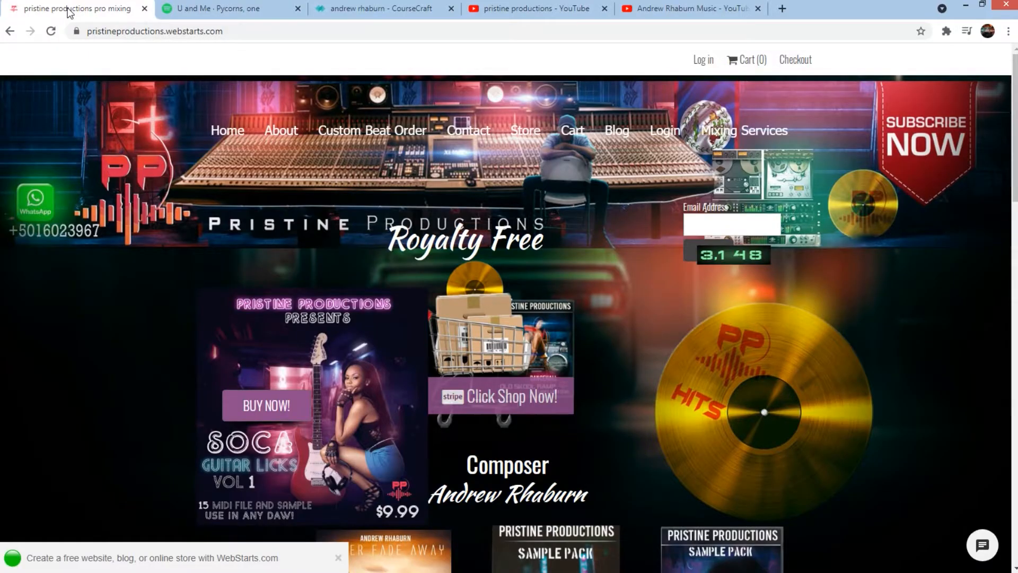
{"action": "mouse_move", "coordinate": [498, 279]}
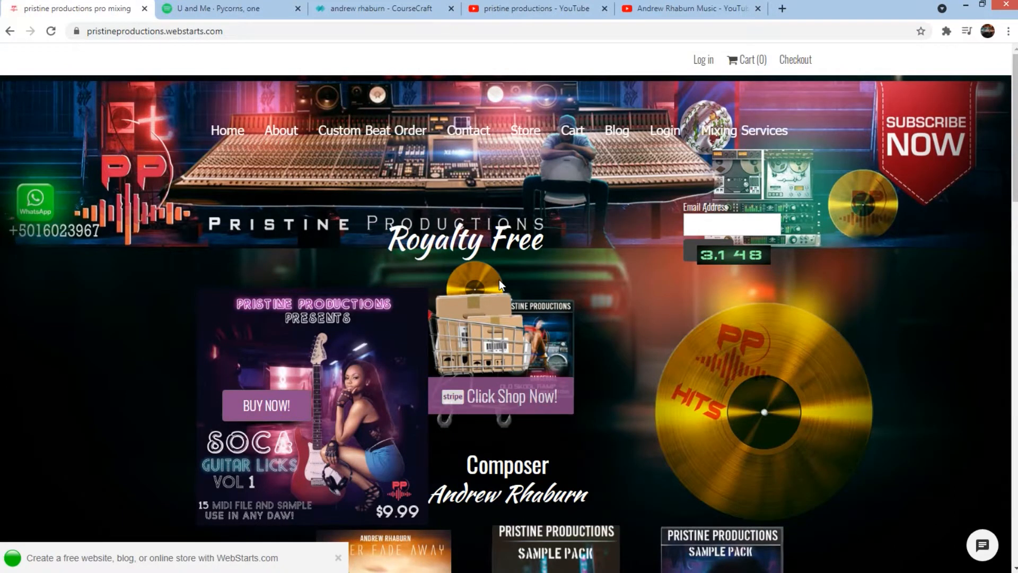
{"action": "scroll", "scroll_direction": "down", "scroll_amount": 3}
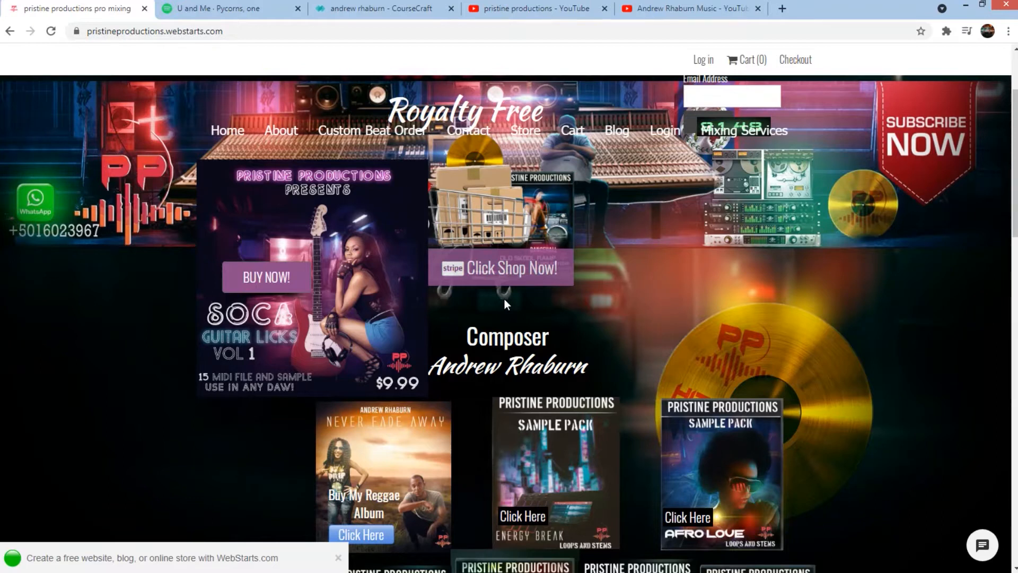
{"action": "scroll", "scroll_direction": "down", "scroll_amount": 3}
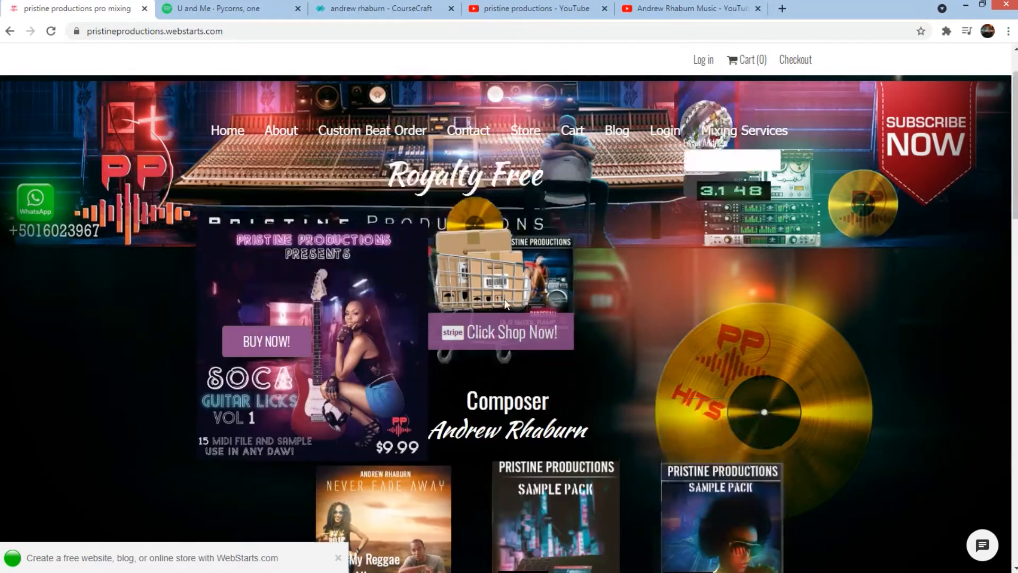
{"action": "left_click", "coordinate": [688, 9]}
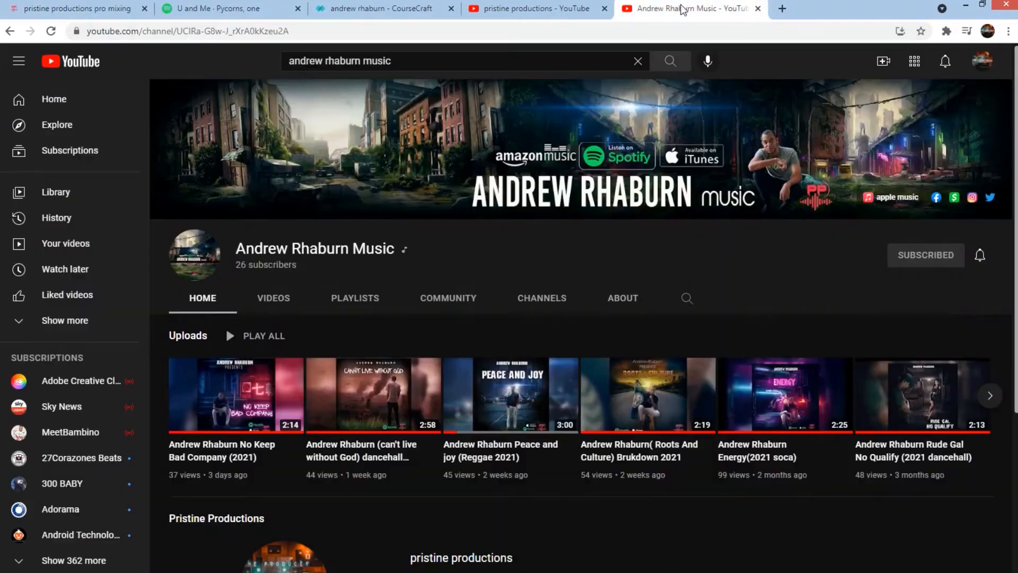
{"action": "mouse_move", "coordinate": [566, 232]}
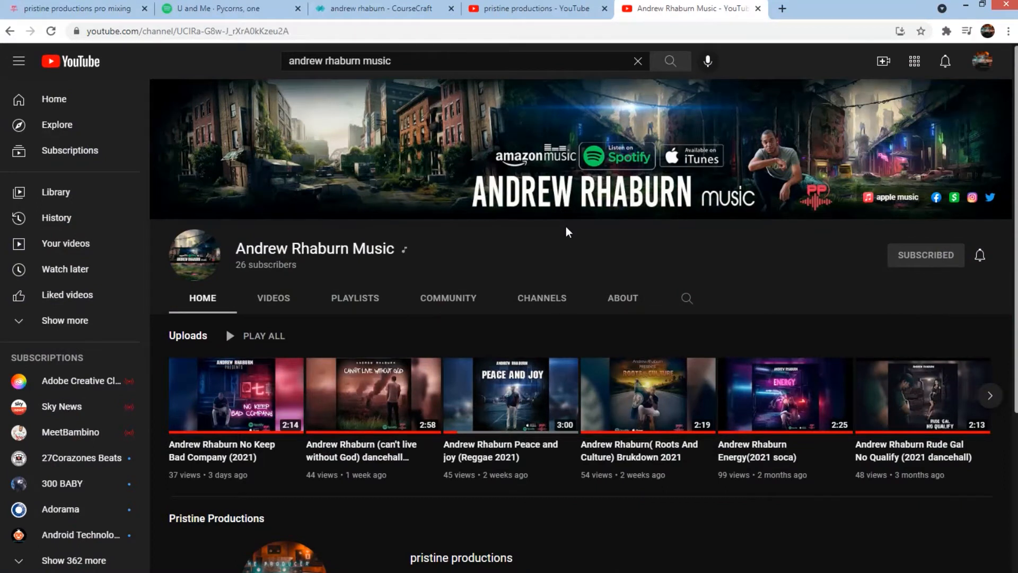
{"action": "mouse_move", "coordinate": [209, 266]}
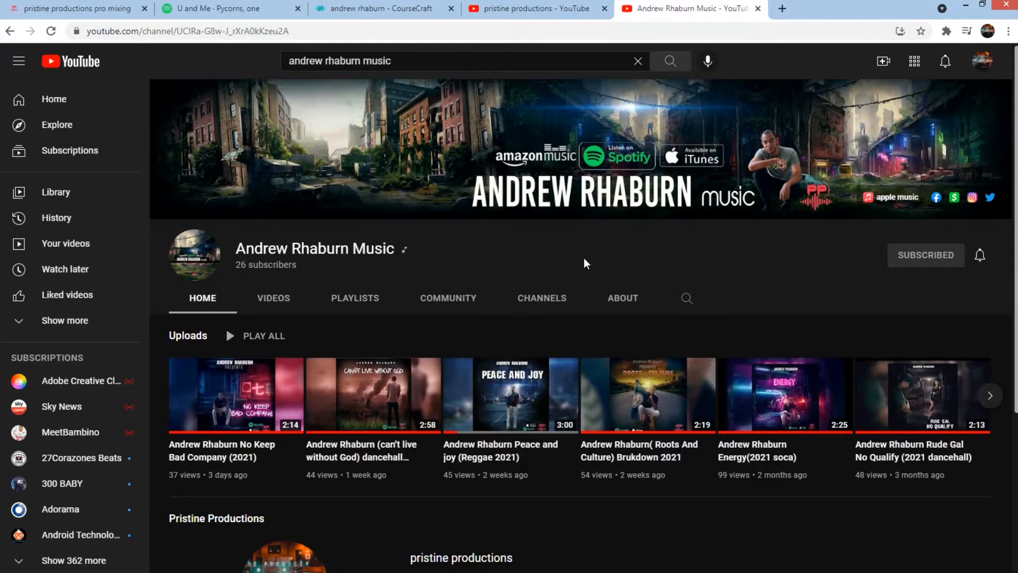
{"action": "mouse_move", "coordinate": [740, 172]}
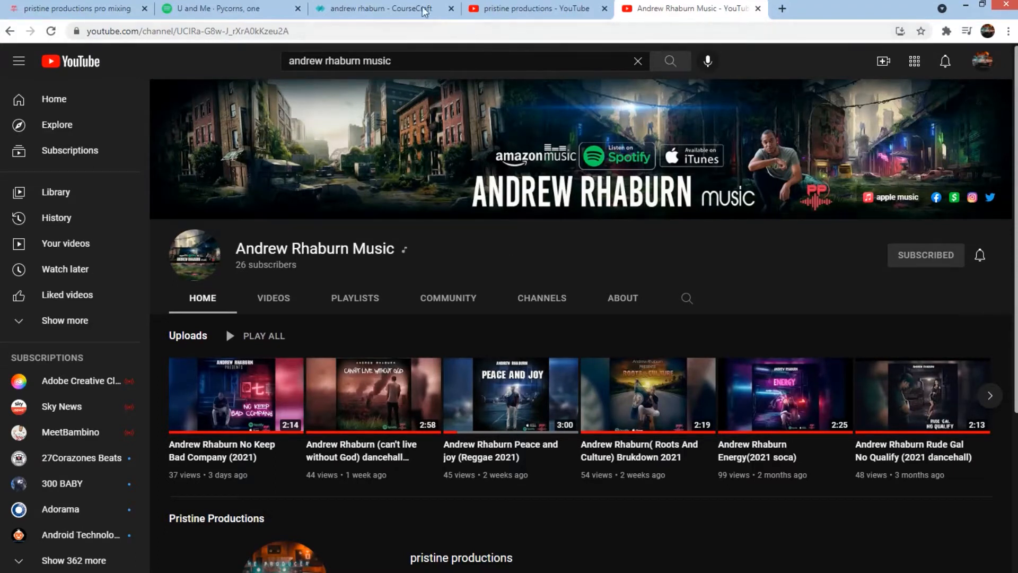
{"action": "left_click", "coordinate": [74, 8]}
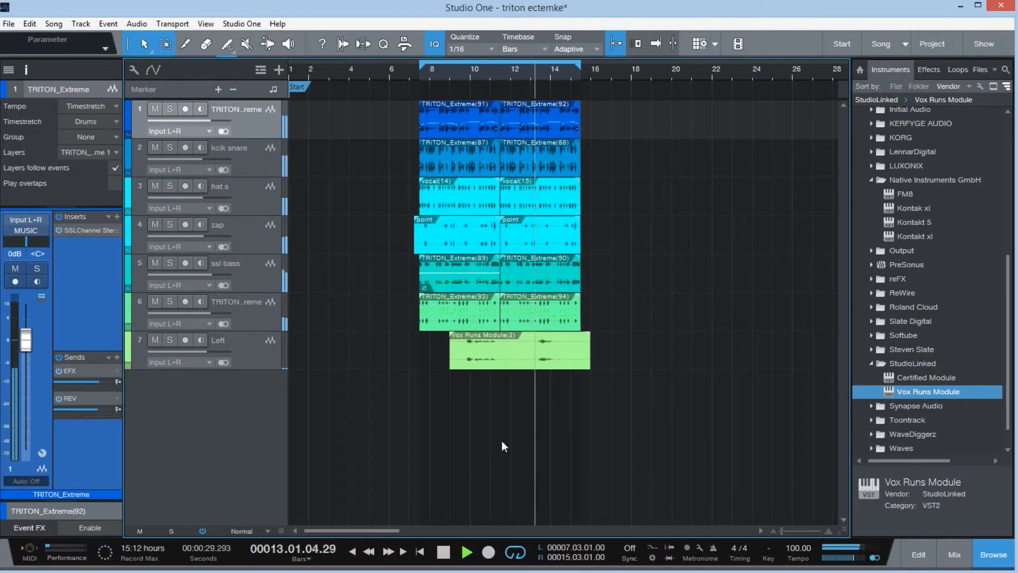
- Mute the Left track and bring up the Song menu's export commands
{"action": "left_click", "coordinate": [227, 340]}
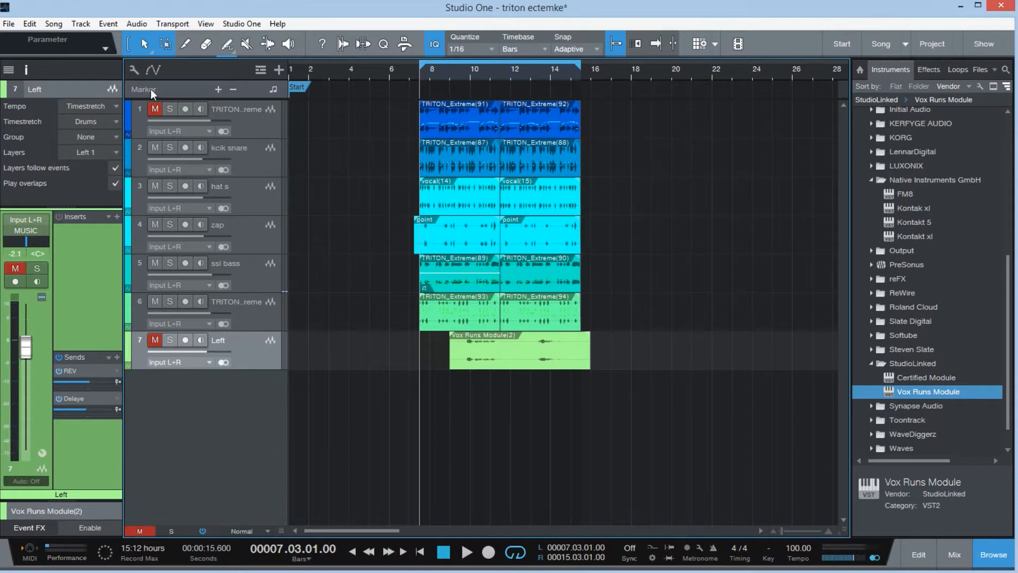
{"action": "mouse_move", "coordinate": [260, 169]}
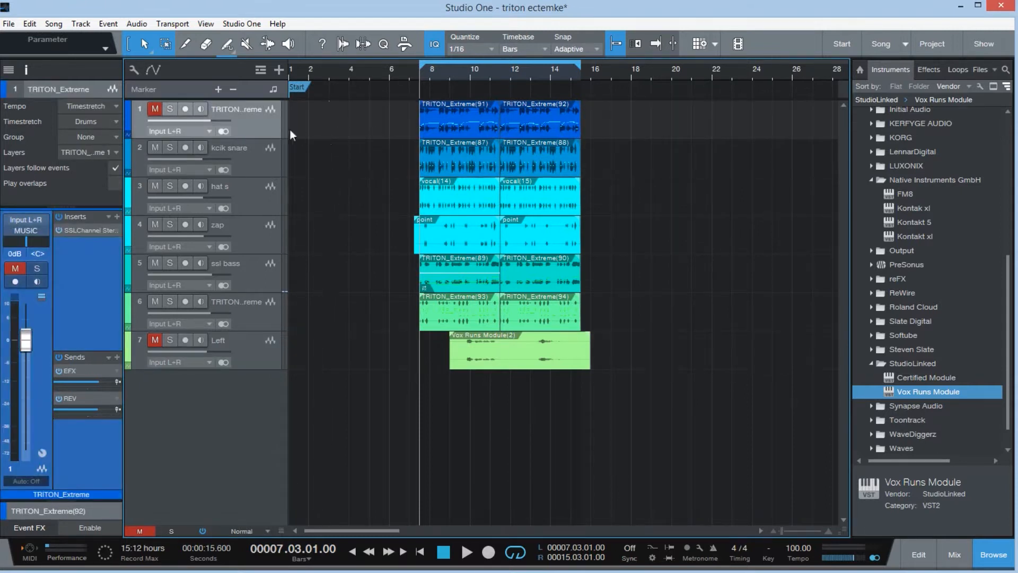
{"action": "left_click", "coordinate": [9, 23]}
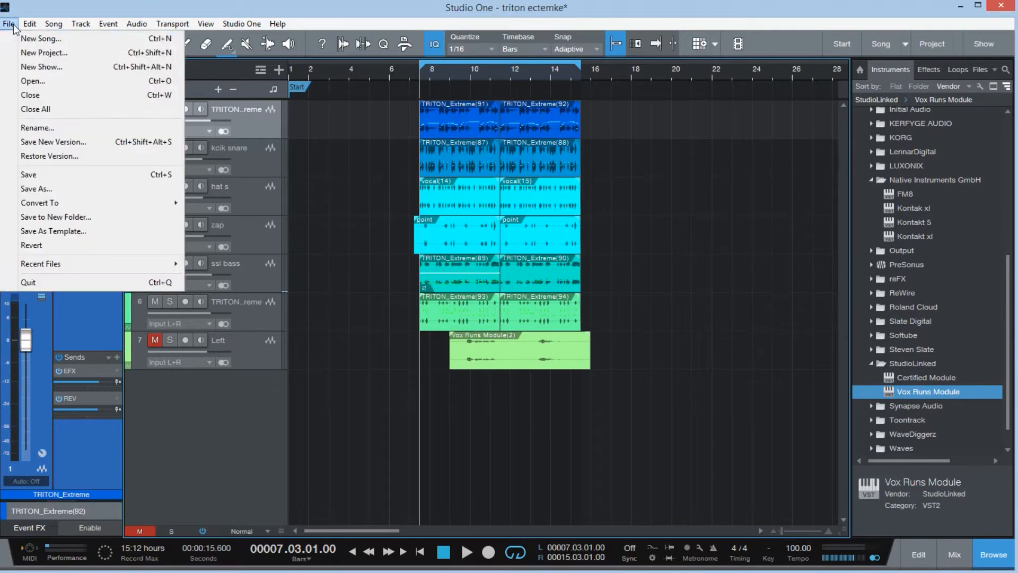
{"action": "left_click", "coordinate": [9, 25]}
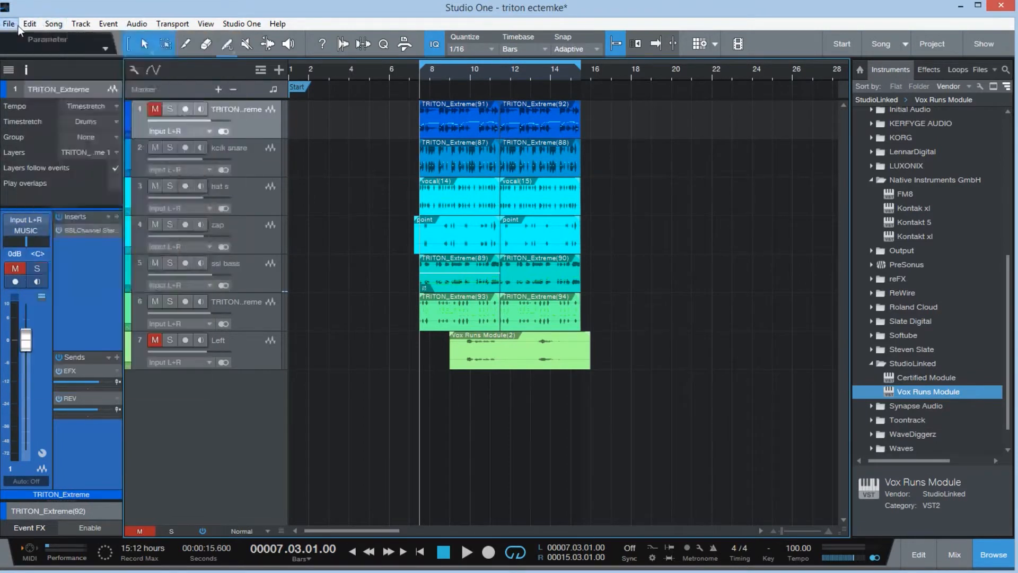
{"action": "left_click", "coordinate": [53, 25]}
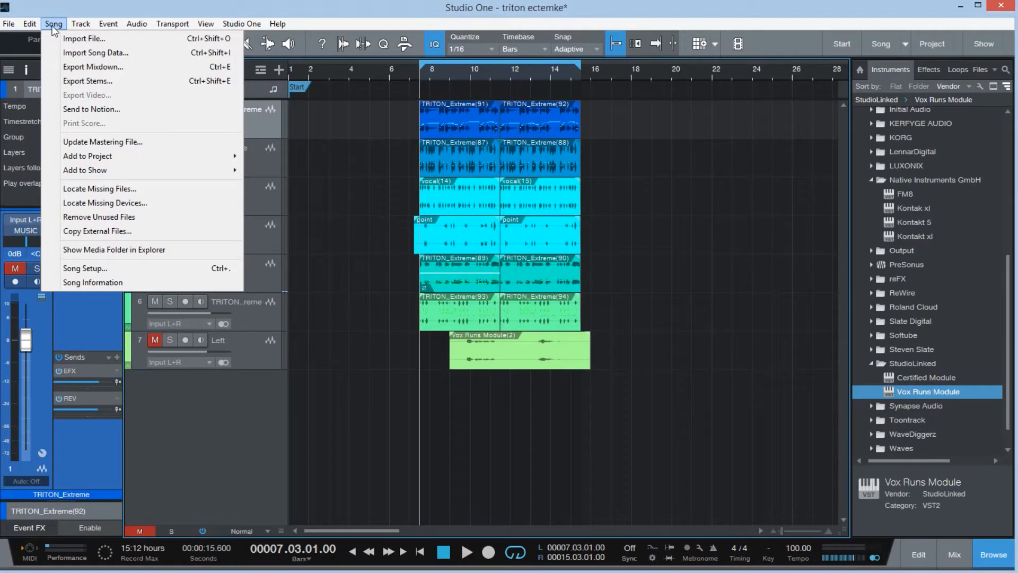
{"action": "mouse_move", "coordinate": [97, 53]}
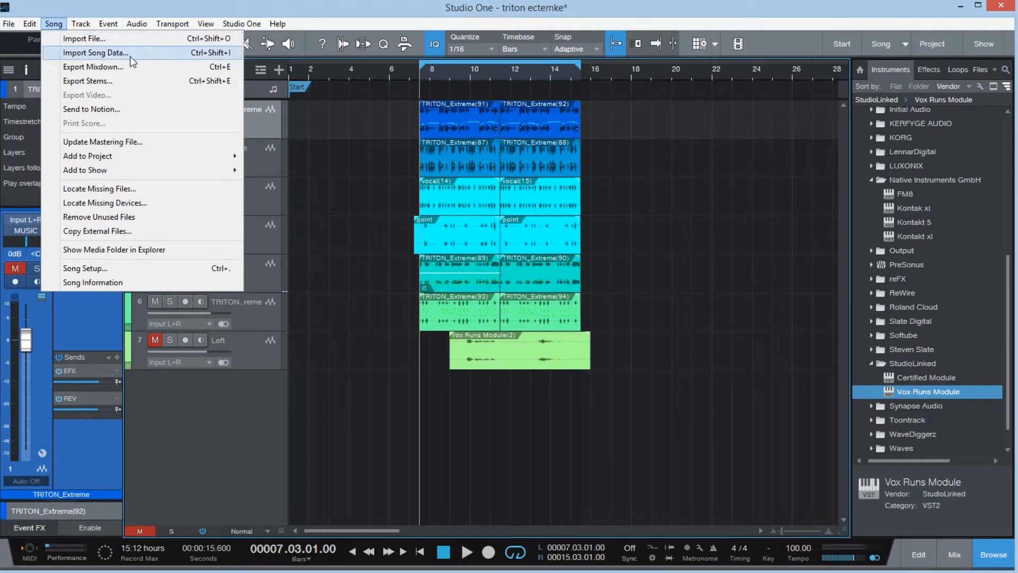
{"action": "mouse_move", "coordinate": [127, 67]}
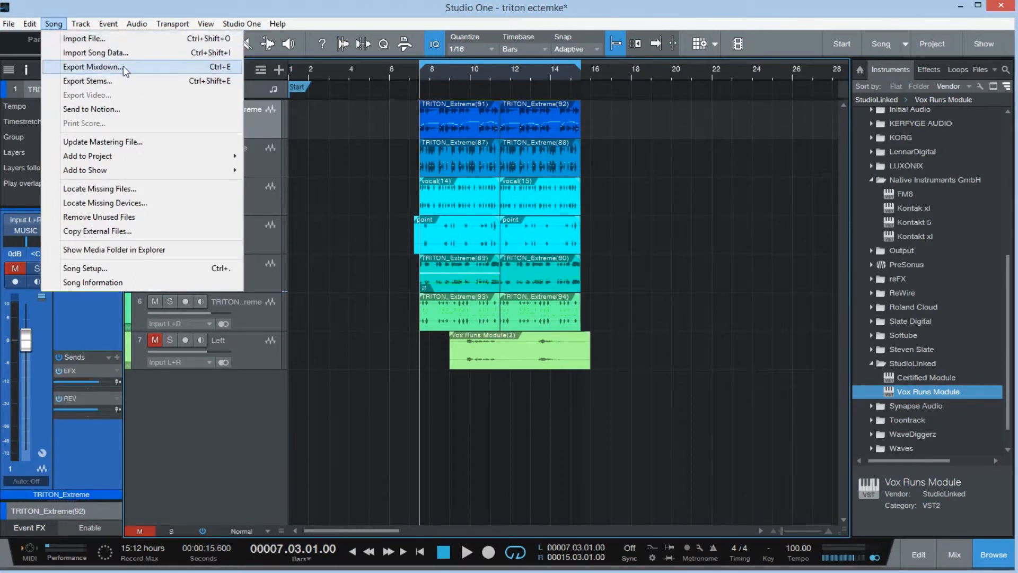
{"action": "mouse_move", "coordinate": [123, 71]}
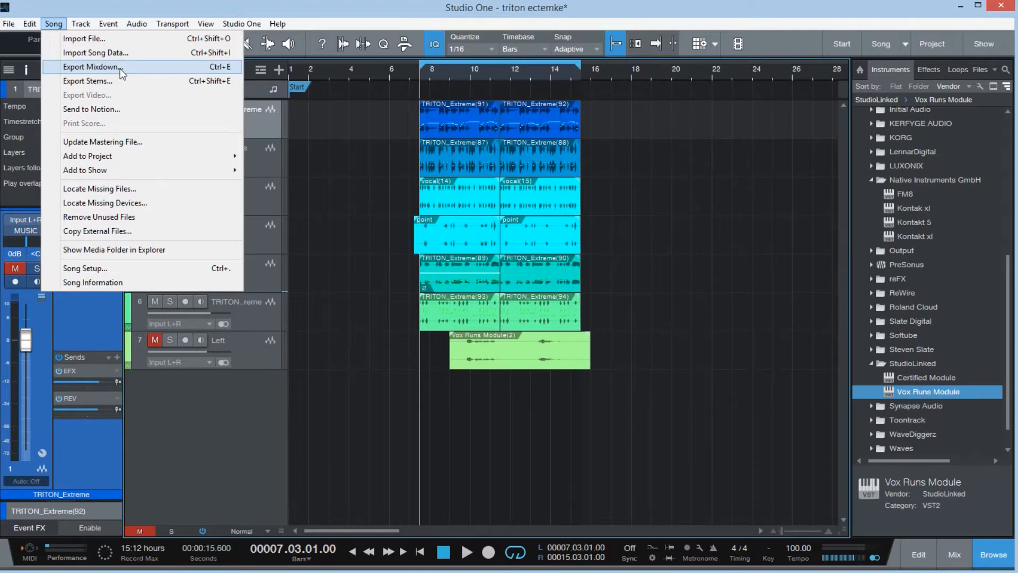
- In Export Mixdown, keep Wave ticked and set its bit depth to 24 Bit
{"action": "left_click", "coordinate": [90, 66]}
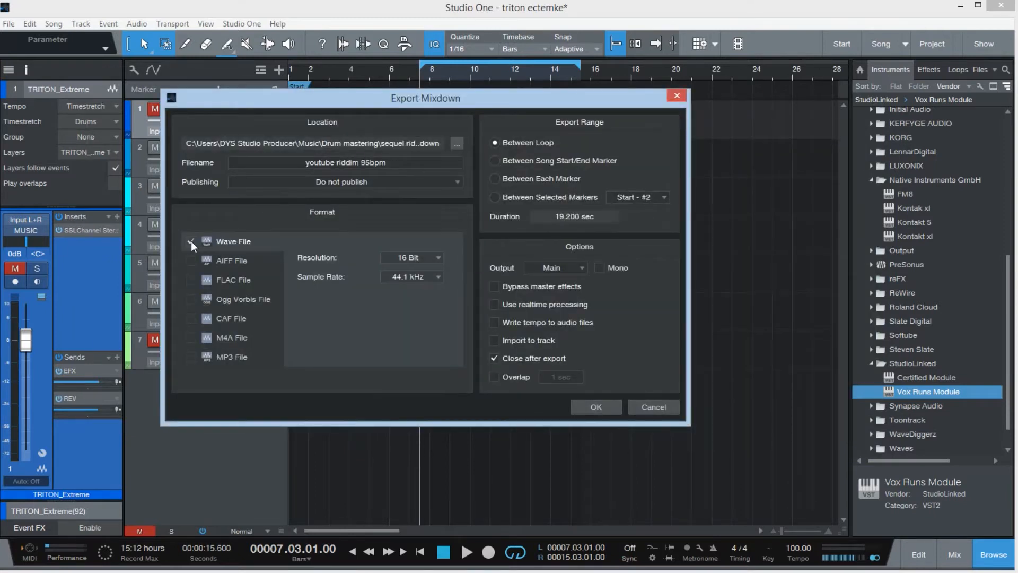
{"action": "left_click", "coordinate": [191, 241]}
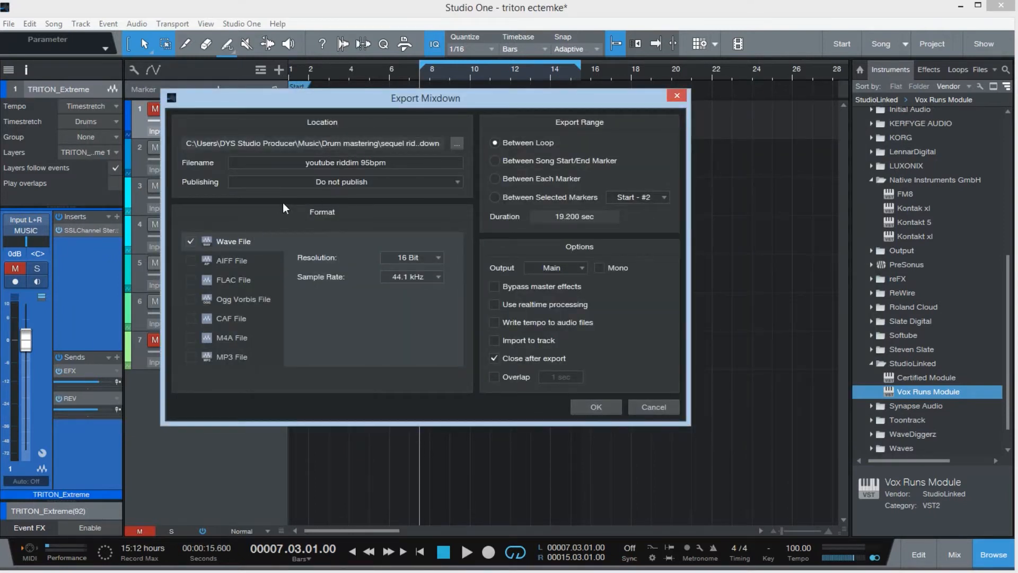
{"action": "left_click", "coordinate": [191, 241]}
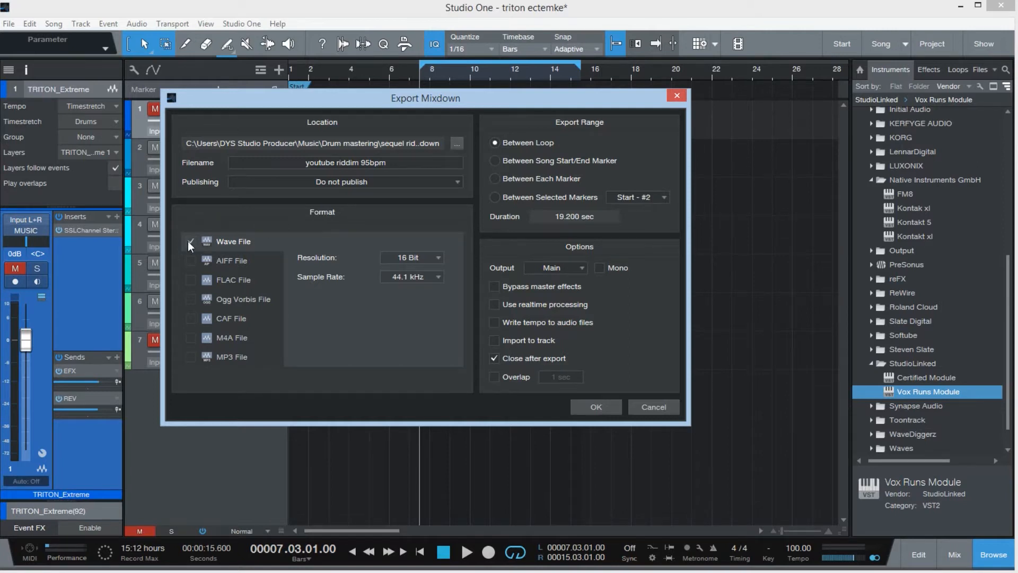
{"action": "left_click", "coordinate": [190, 241]}
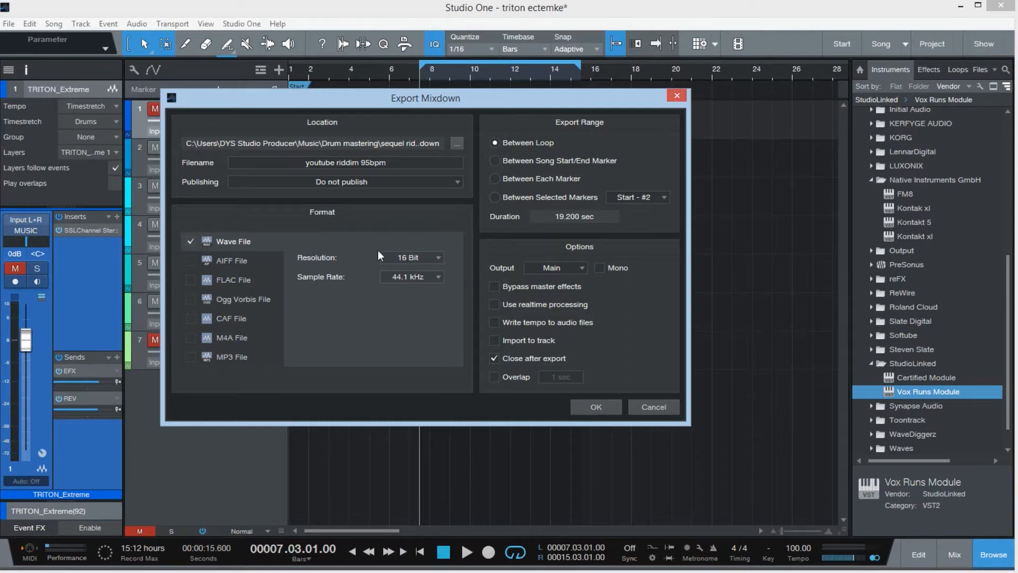
{"action": "left_click", "coordinate": [411, 257]}
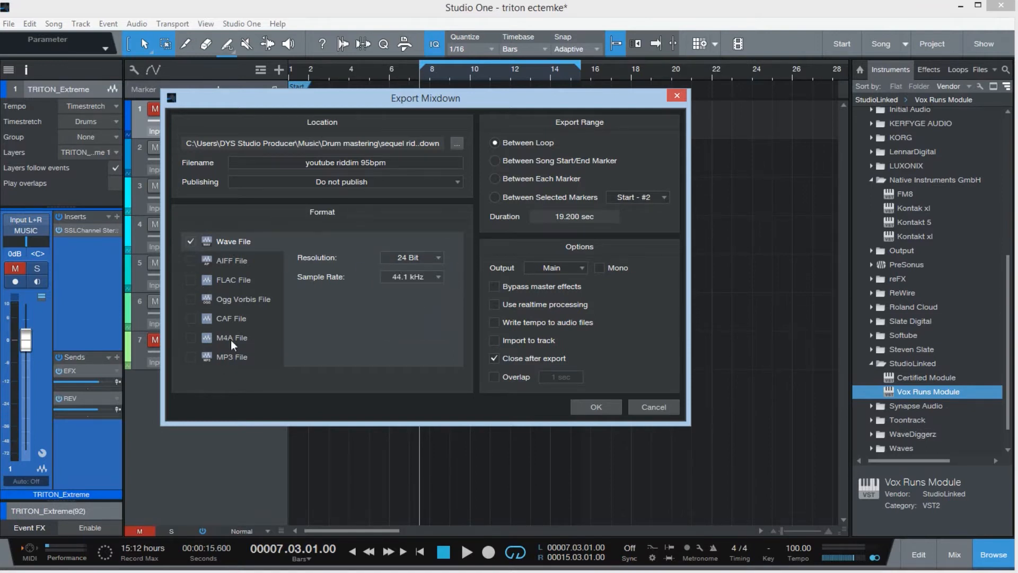
- Try MP3 at 320 kbps and M4A as extra formats, then untick both again
{"action": "left_click", "coordinate": [192, 357]}
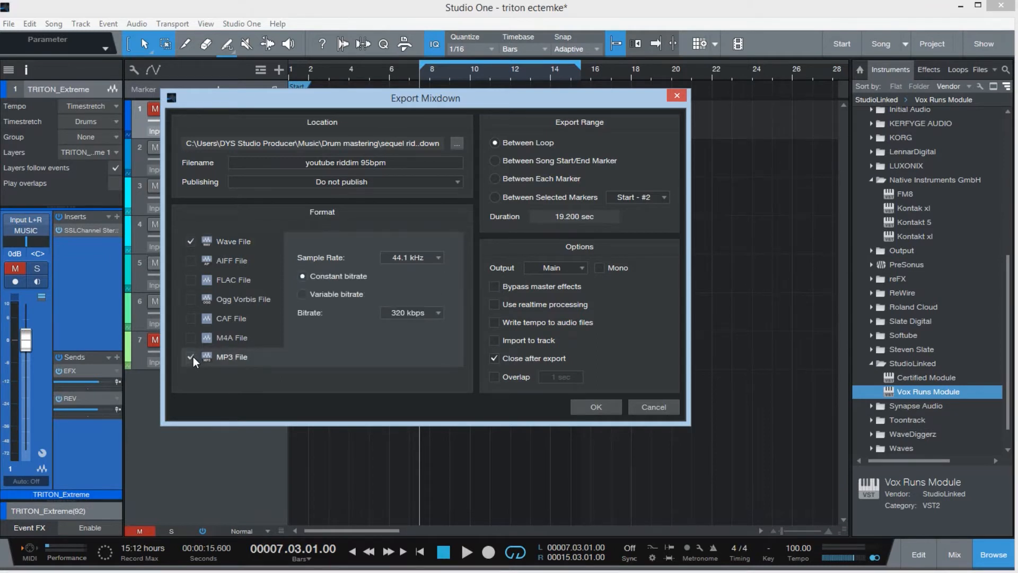
{"action": "left_click", "coordinate": [411, 312]}
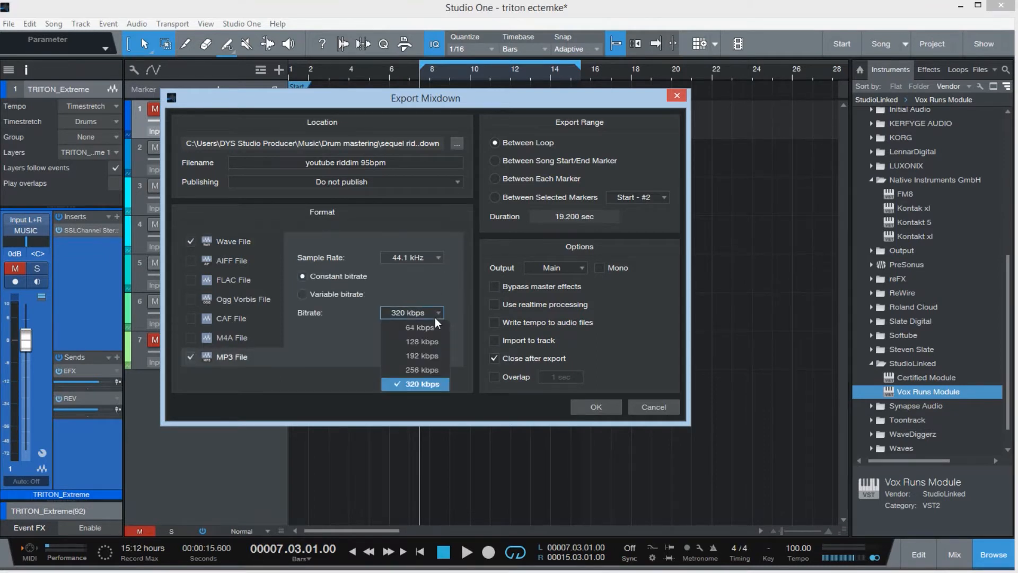
{"action": "left_click", "coordinate": [413, 384]}
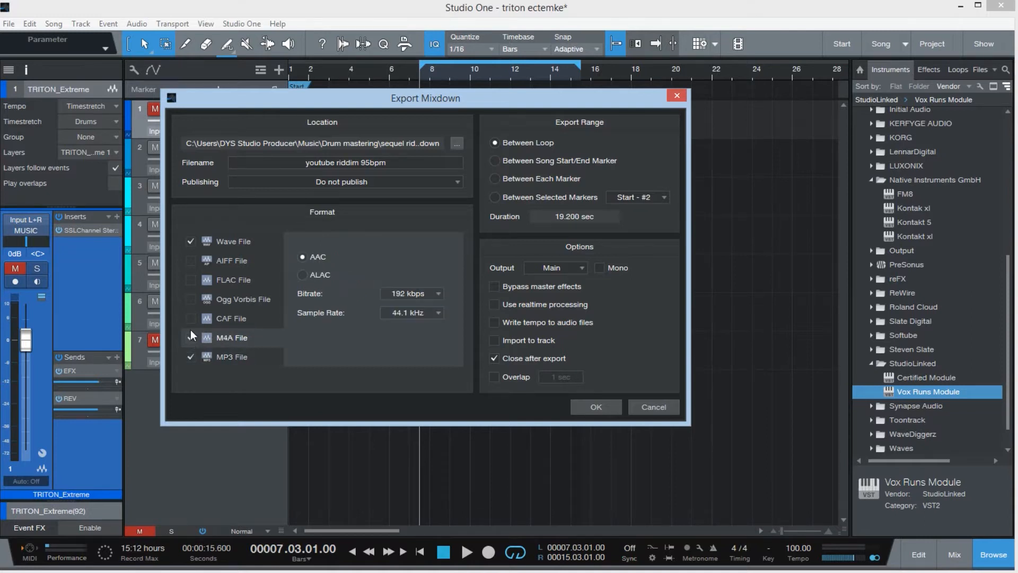
{"action": "left_click", "coordinate": [190, 279]}
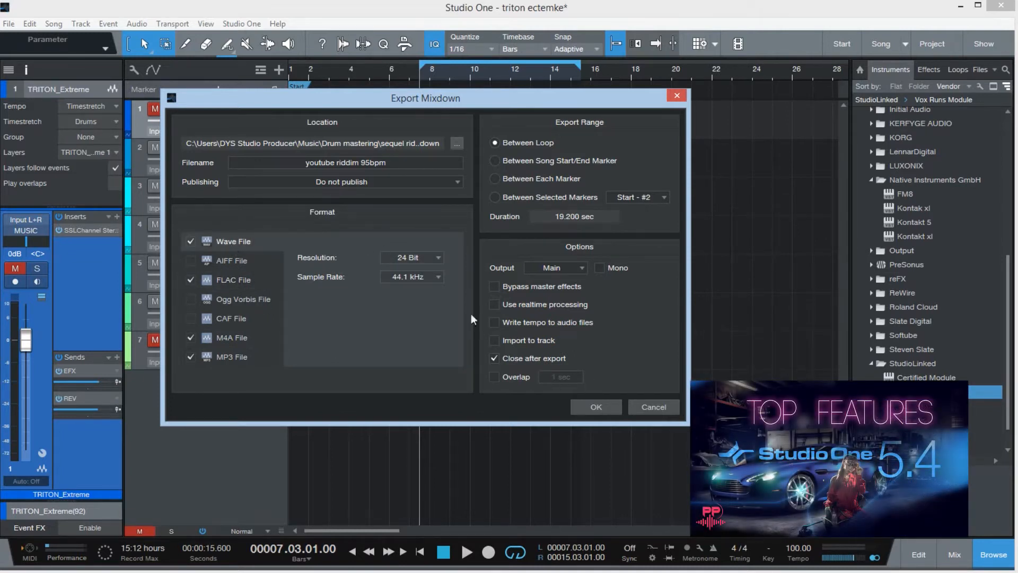
{"action": "mouse_move", "coordinate": [351, 349]}
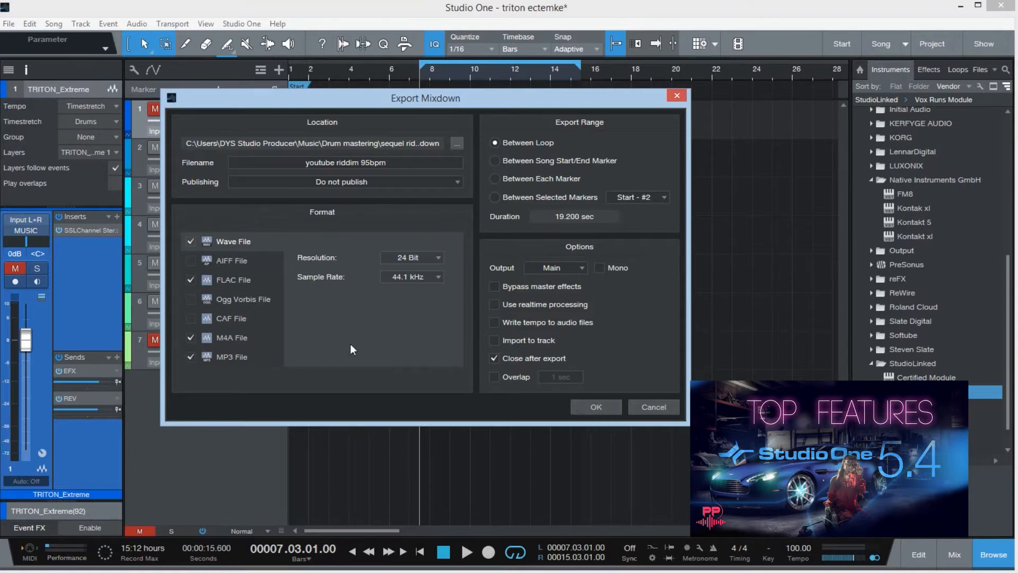
{"action": "left_click", "coordinate": [191, 279]}
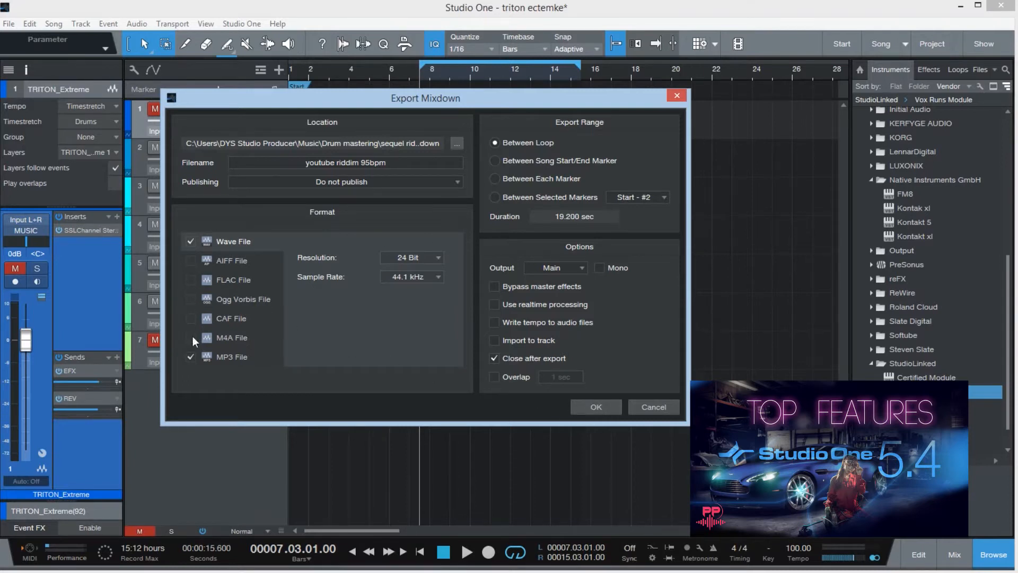
{"action": "left_click", "coordinate": [191, 356]}
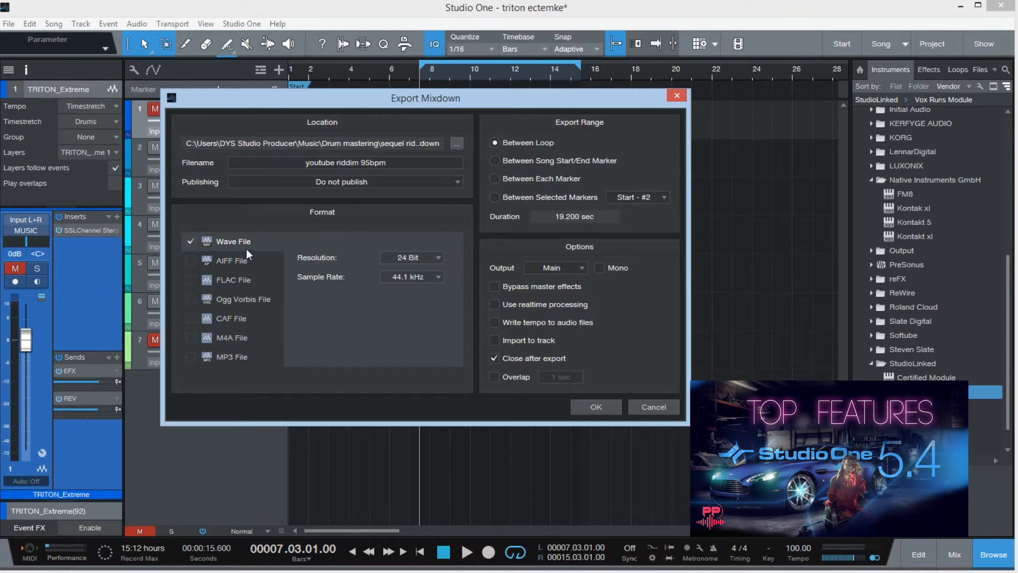
{"action": "mouse_move", "coordinate": [414, 261]}
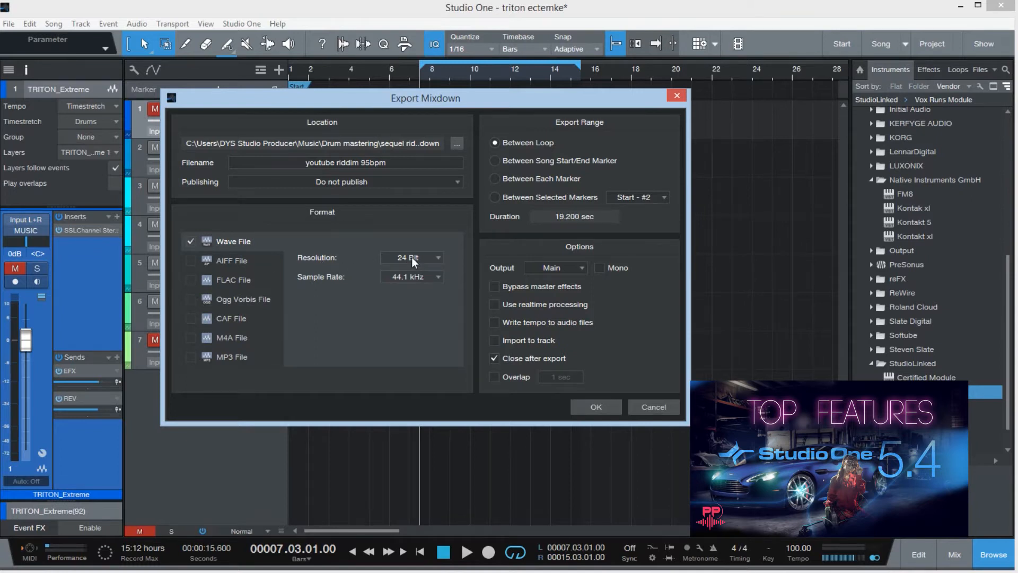
- Toggle the M4A encoding between ALAC and AAC, then close Export Mixdown
{"action": "left_click", "coordinate": [412, 258]}
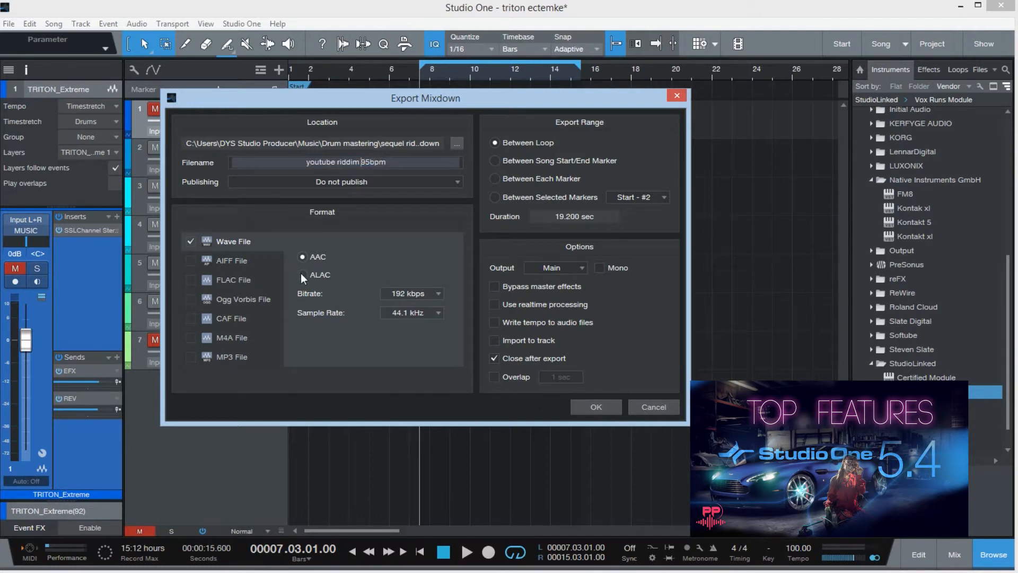
{"action": "left_click", "coordinate": [302, 275]}
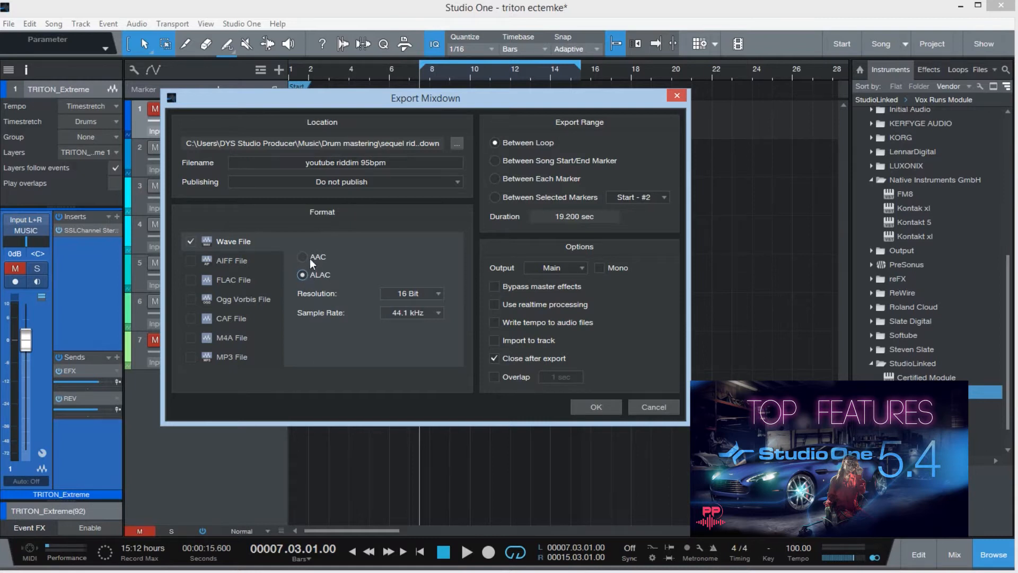
{"action": "left_click", "coordinate": [302, 257]}
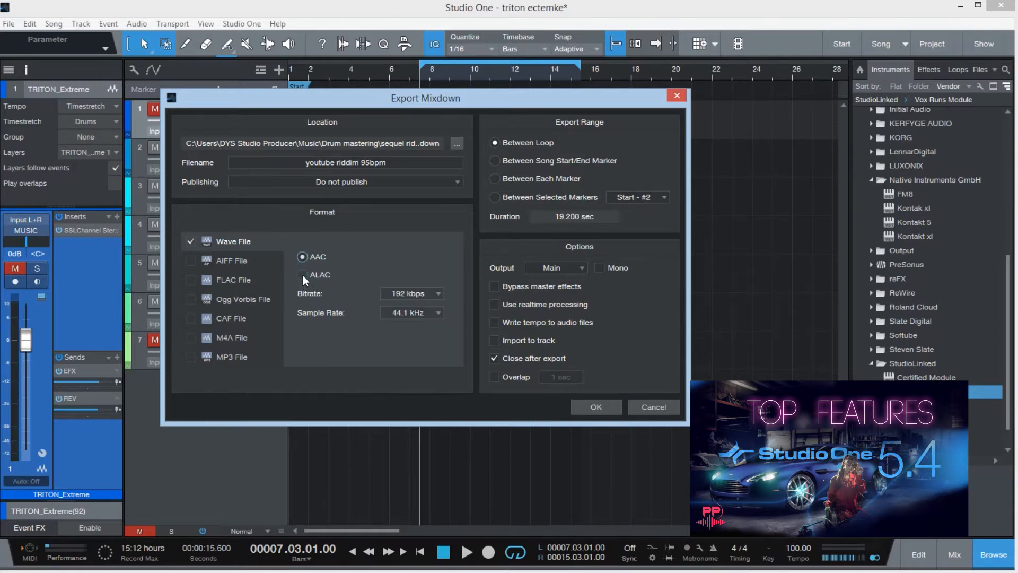
{"action": "left_click", "coordinate": [302, 274]}
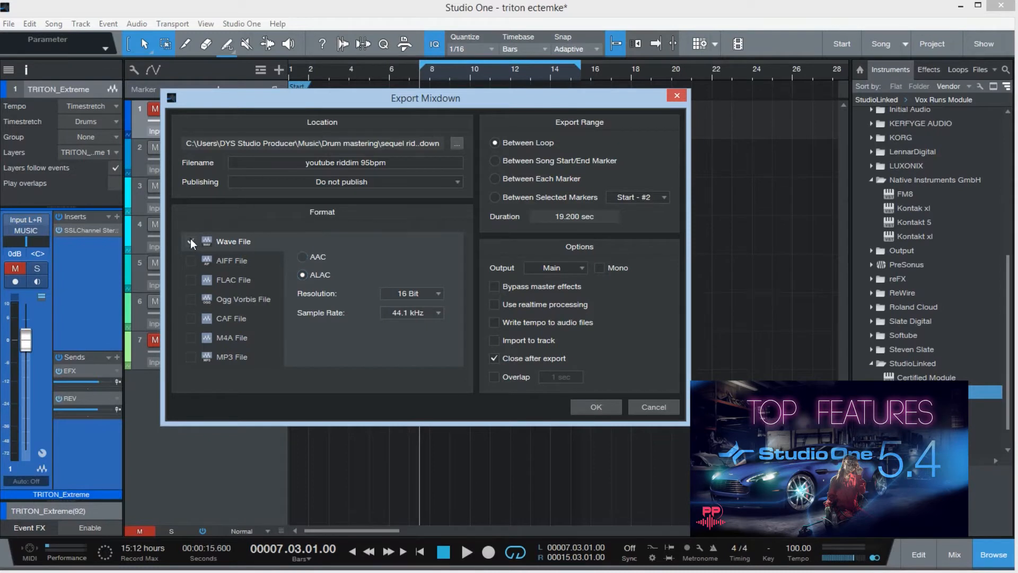
{"action": "left_click", "coordinate": [191, 241]}
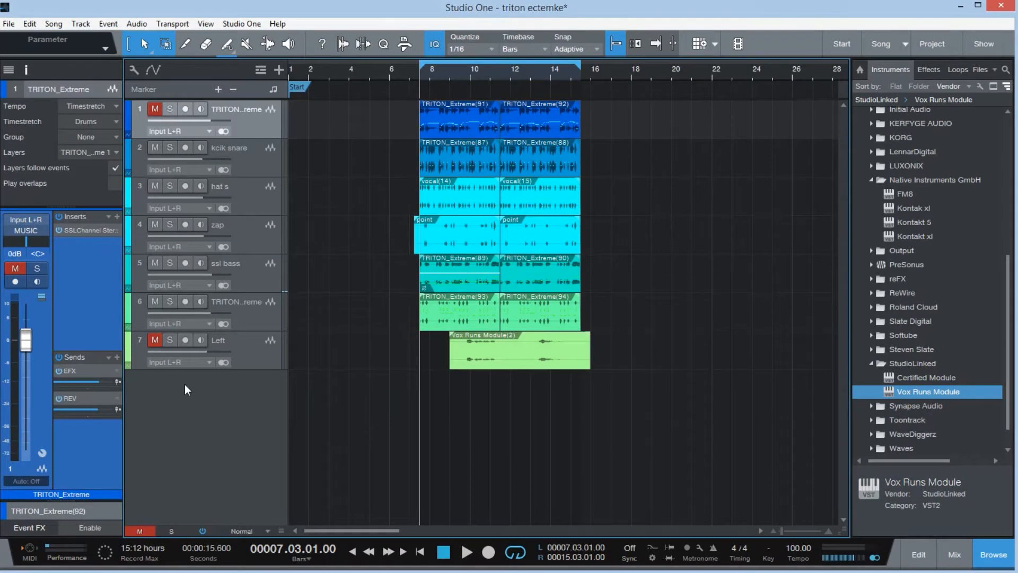
- Unmute the track, trim the first track's fader to -0.9 dB and show the Console
{"action": "left_click", "coordinate": [467, 551]}
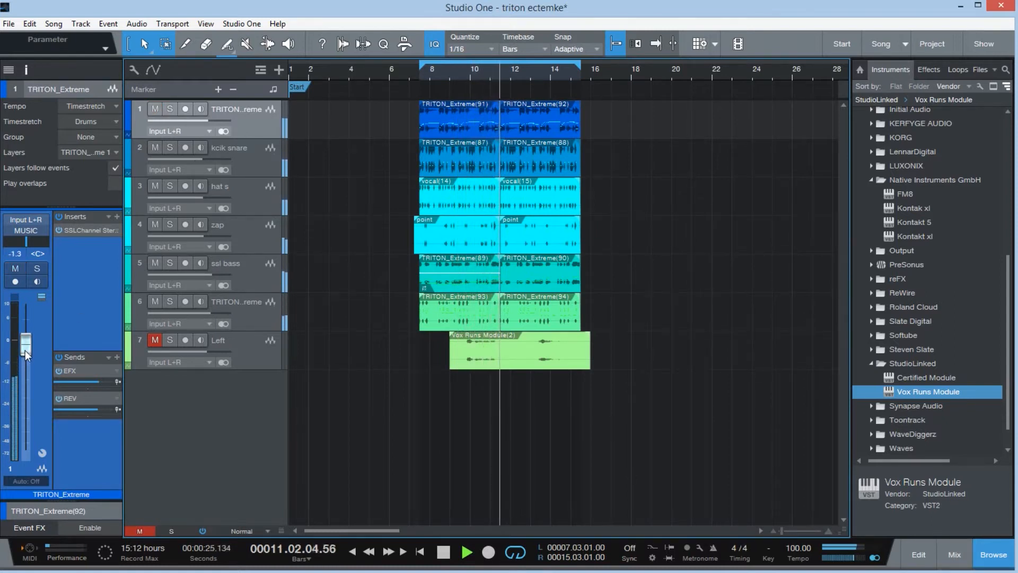
{"action": "left_click", "coordinate": [954, 554]}
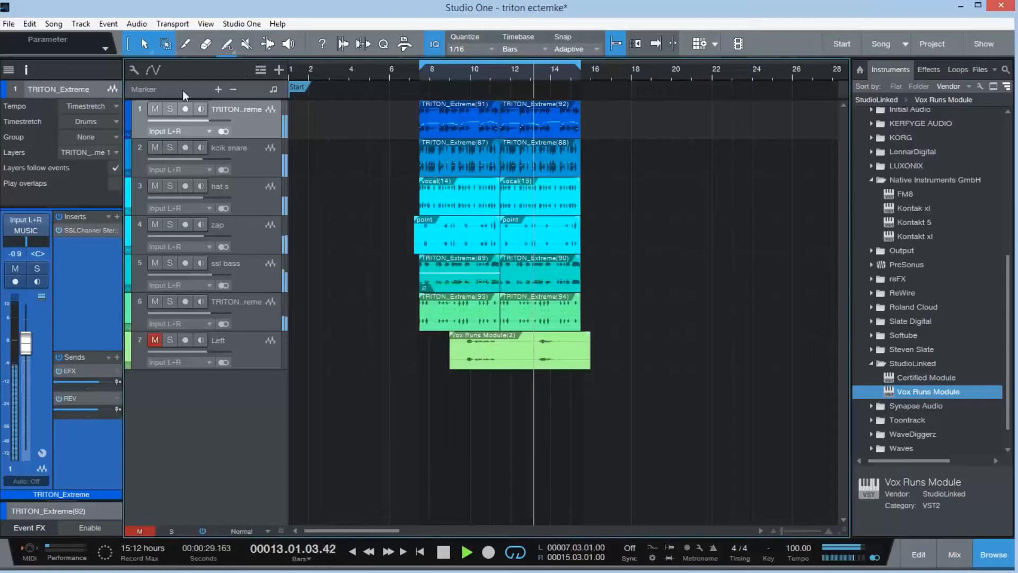
{"action": "left_click", "coordinate": [953, 554]}
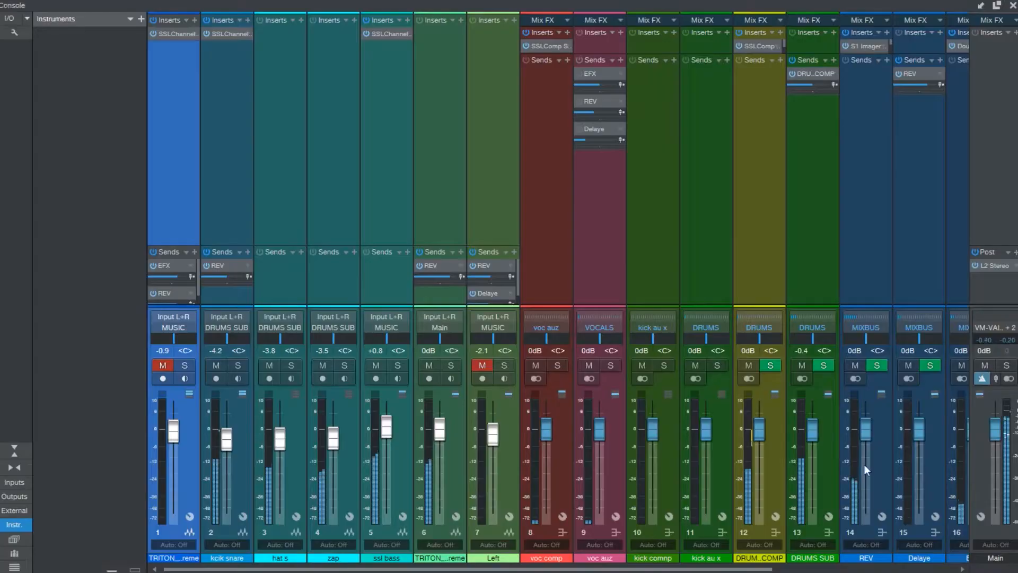
- Add an EFX send to the Left channel alongside REV and Delaye
{"action": "scroll", "scroll_direction": "right", "scroll_amount": 3}
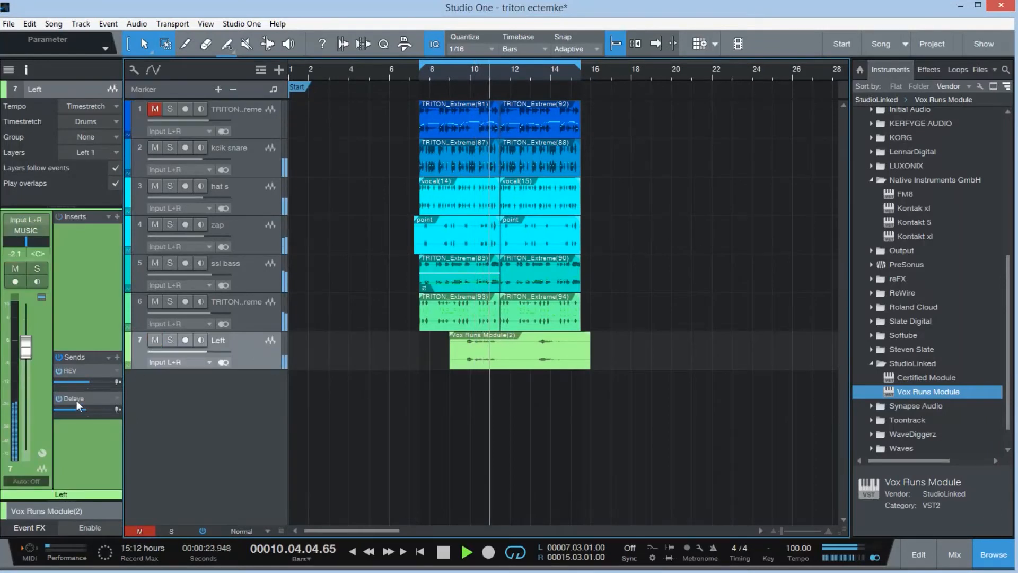
{"action": "left_click", "coordinate": [117, 358]}
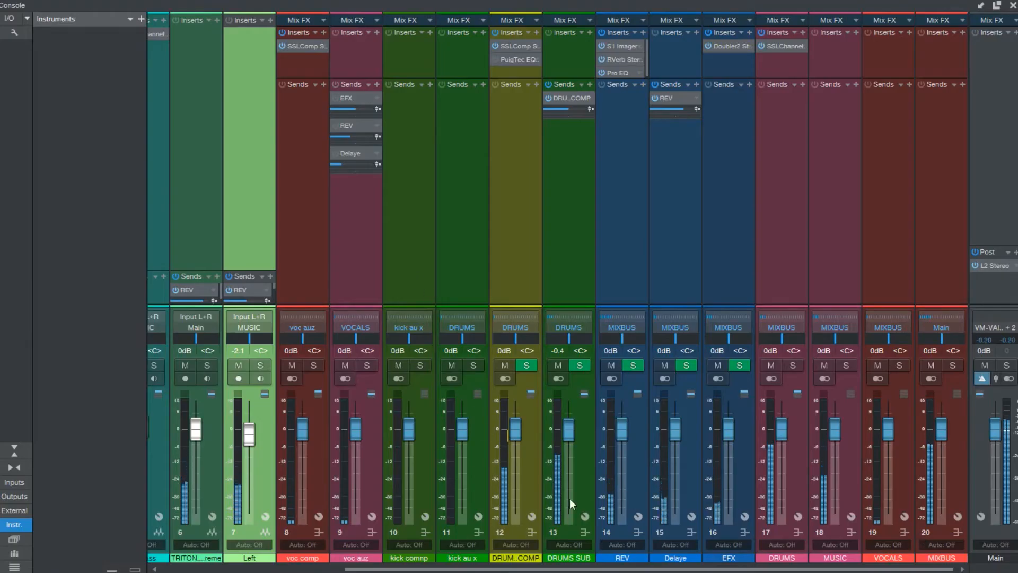
{"action": "scroll", "scroll_direction": "left", "scroll_amount": 3}
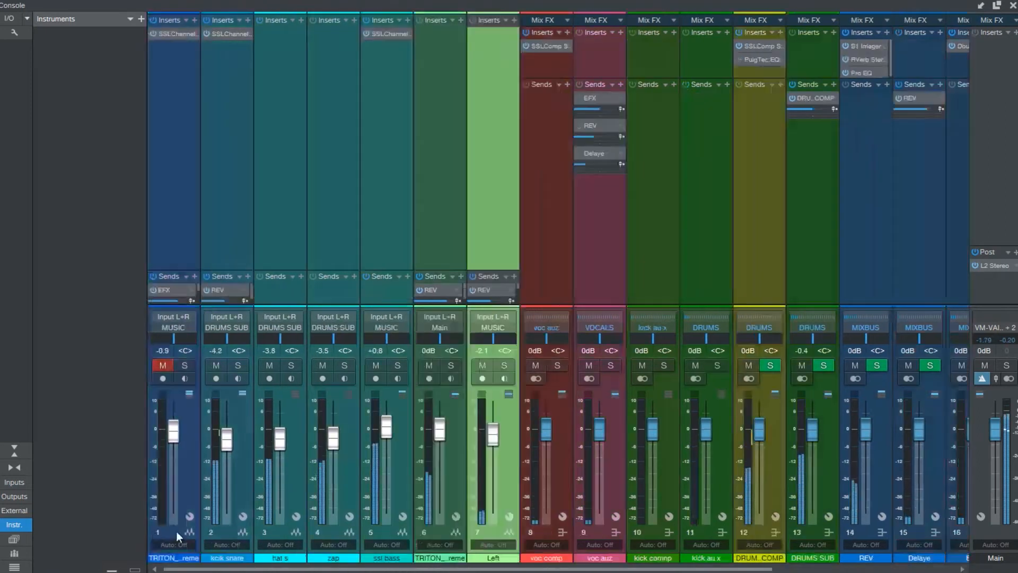
{"action": "scroll", "scroll_direction": "right", "scroll_amount": 3}
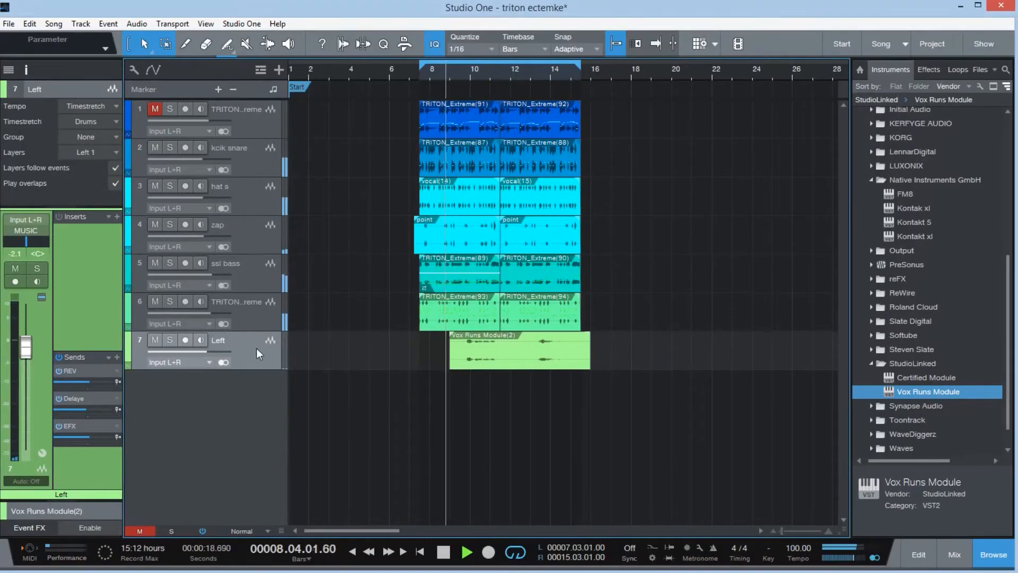
- Lower the Left fader to -3.8 dB and Remove All sends from the Left channel
{"action": "left_click", "coordinate": [953, 556]}
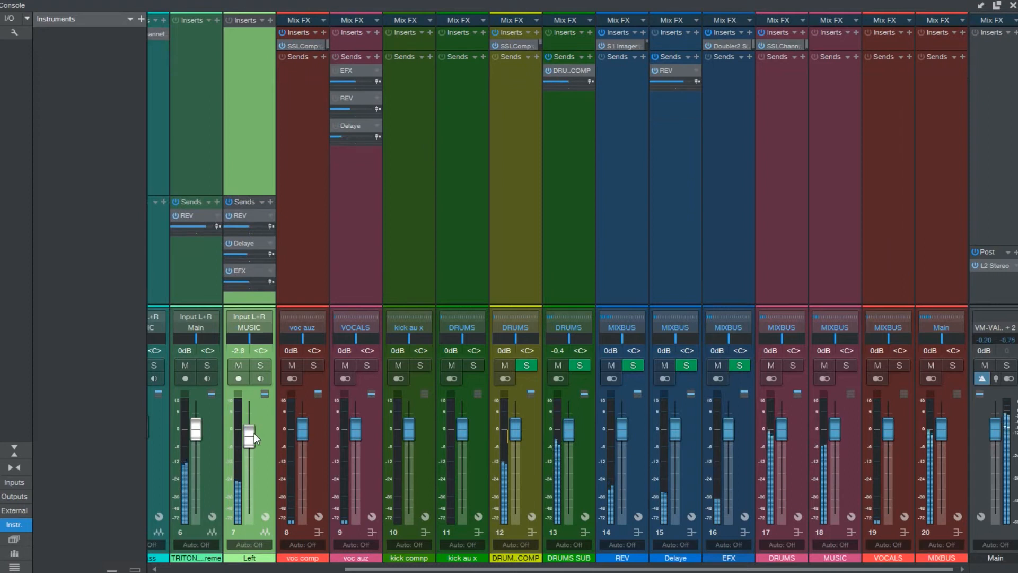
{"action": "left_click_drag", "start_coordinate": [244, 428], "coordinate": [244, 444]}
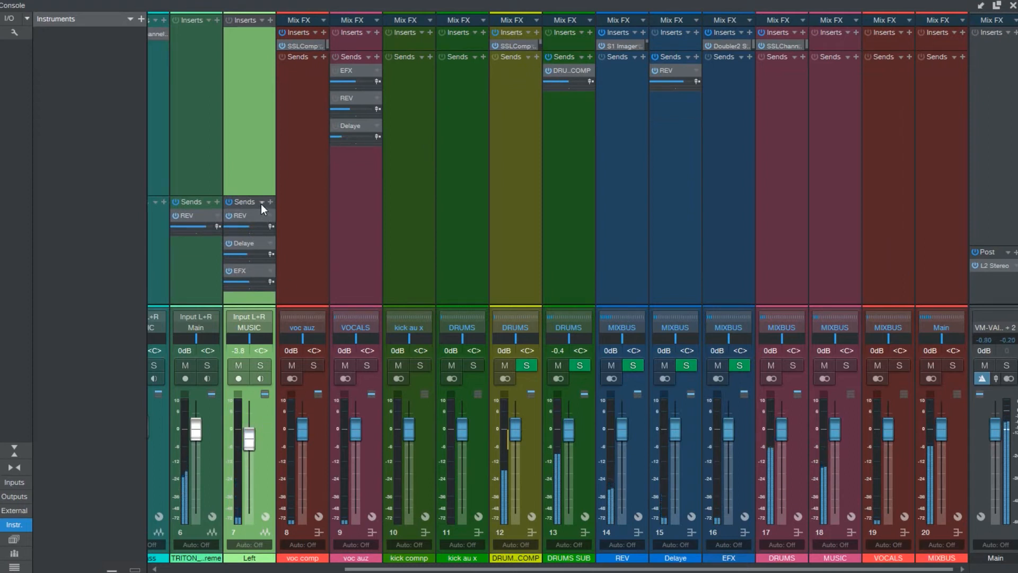
{"action": "left_click", "coordinate": [270, 201]}
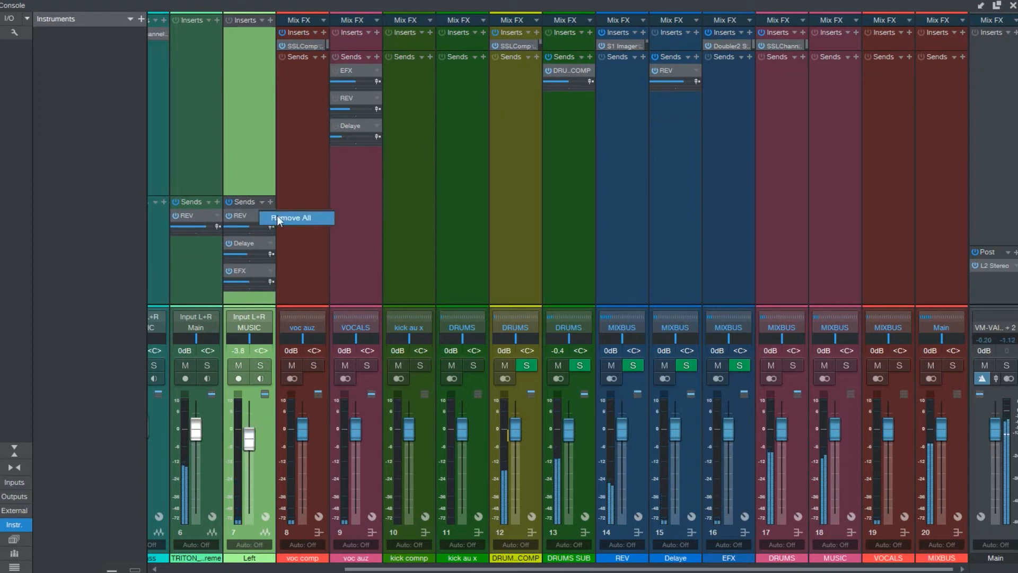
{"action": "left_click", "coordinate": [293, 218]}
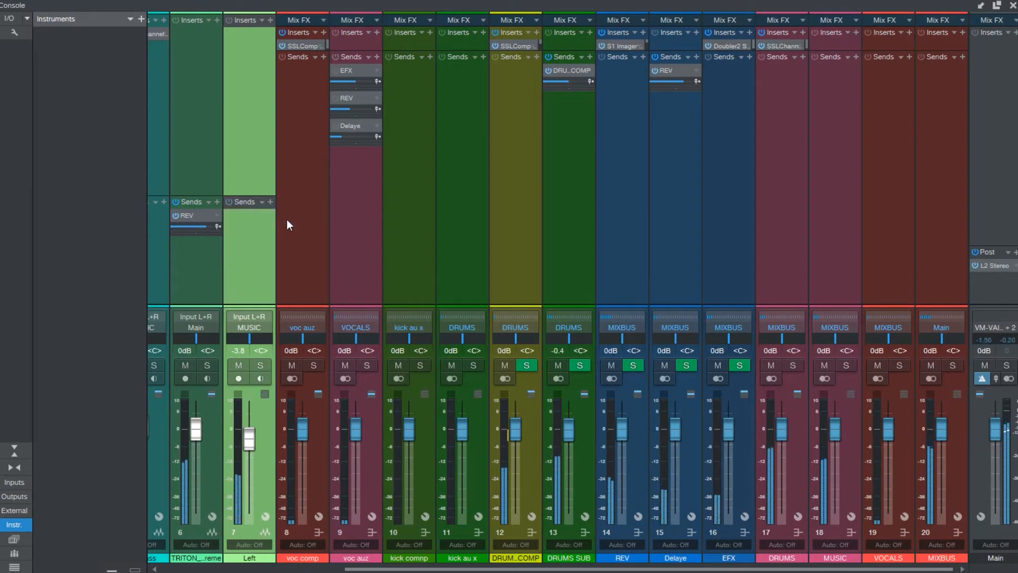
{"action": "mouse_move", "coordinate": [260, 214]}
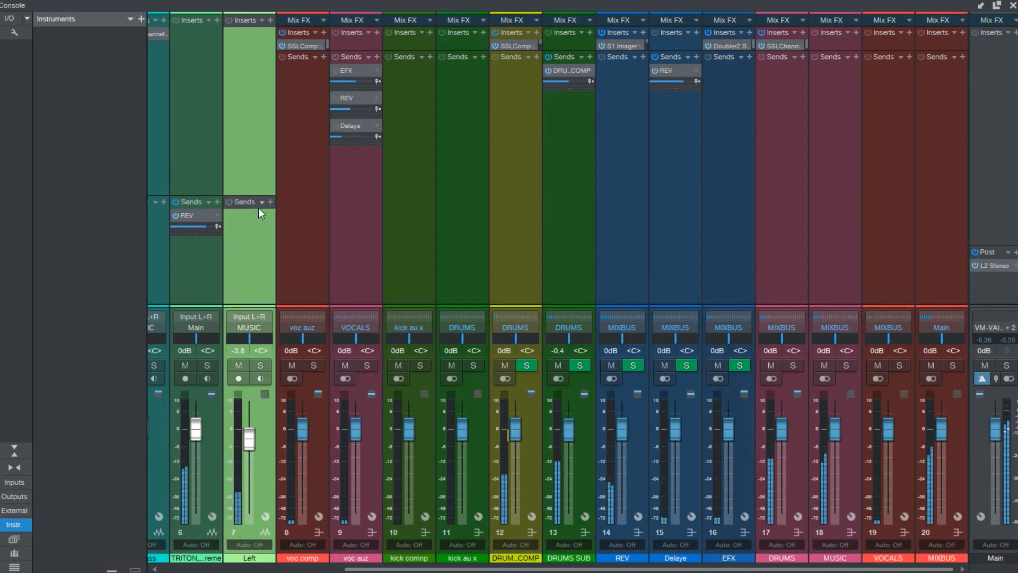
{"action": "mouse_move", "coordinate": [259, 213]}
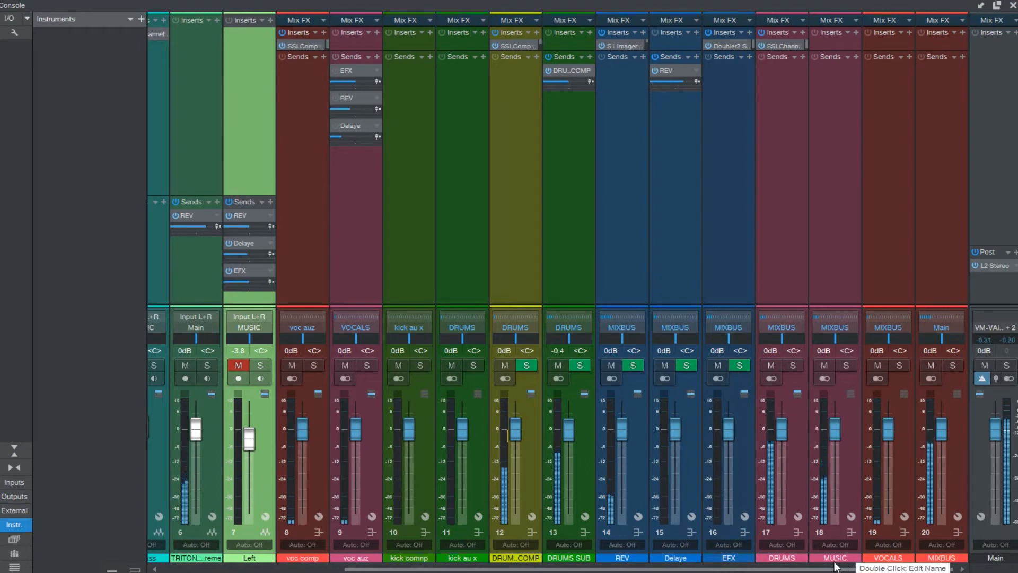
{"action": "mouse_move", "coordinate": [635, 485]}
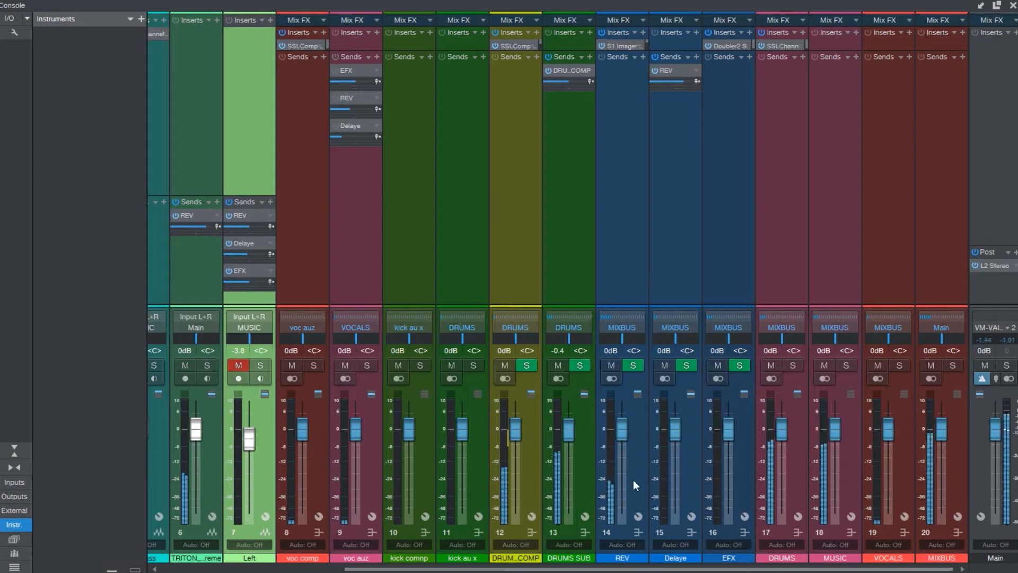
{"action": "mouse_move", "coordinate": [790, 422]}
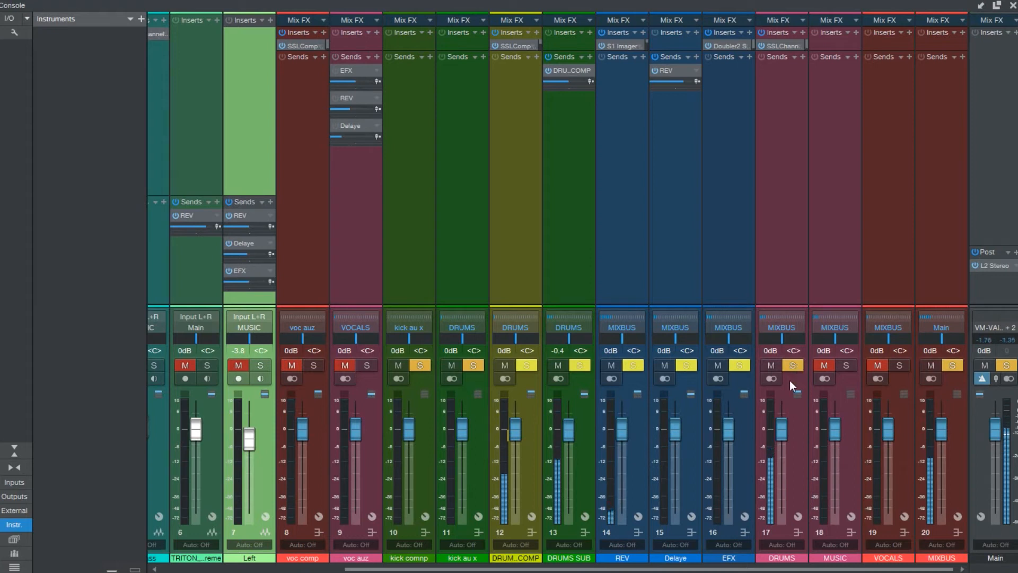
{"action": "mouse_move", "coordinate": [772, 386]}
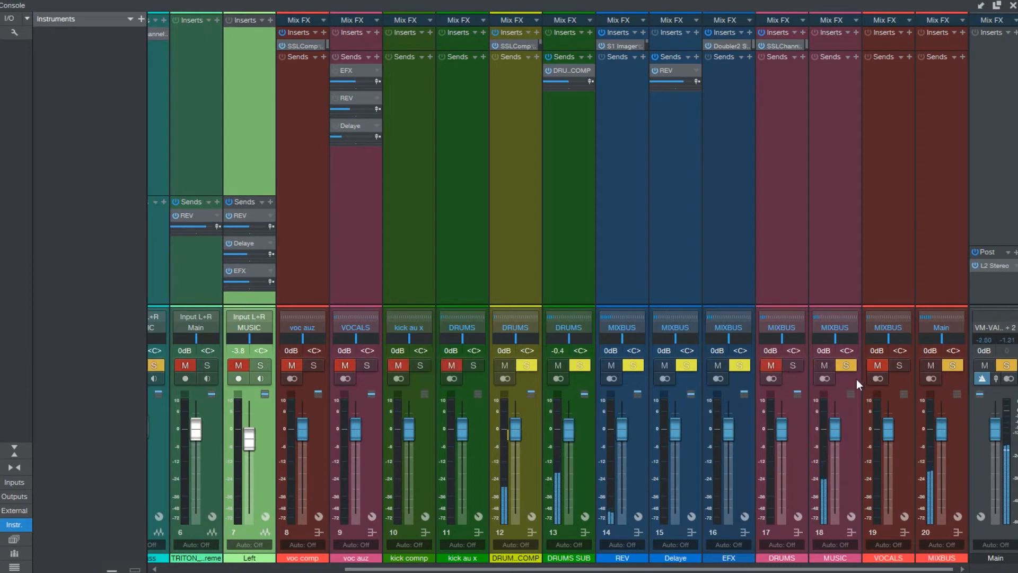
{"action": "mouse_move", "coordinate": [828, 385]}
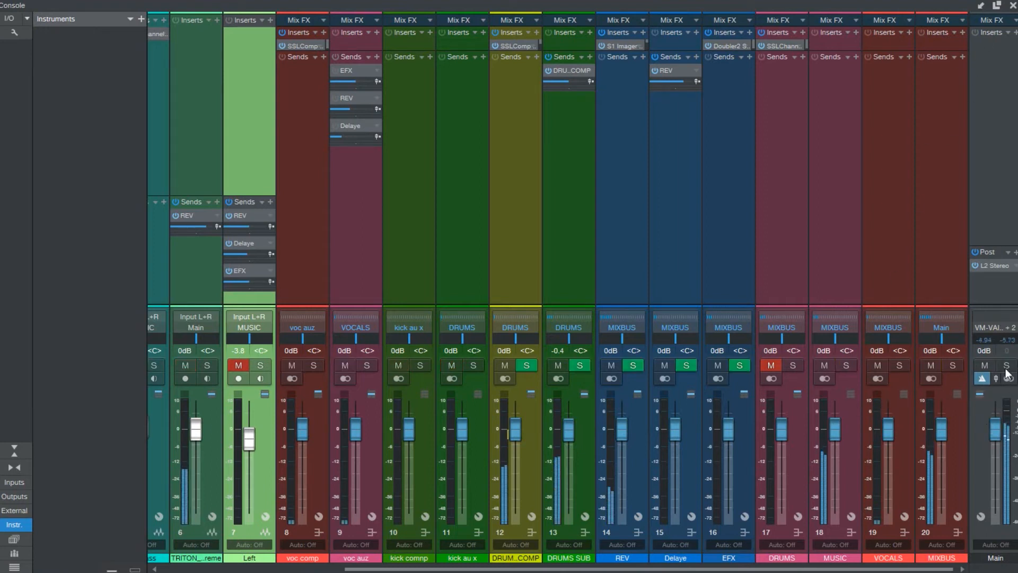
- Toggle the DRUMS channel mute while auditioning the buses
{"action": "left_click", "coordinate": [771, 365]}
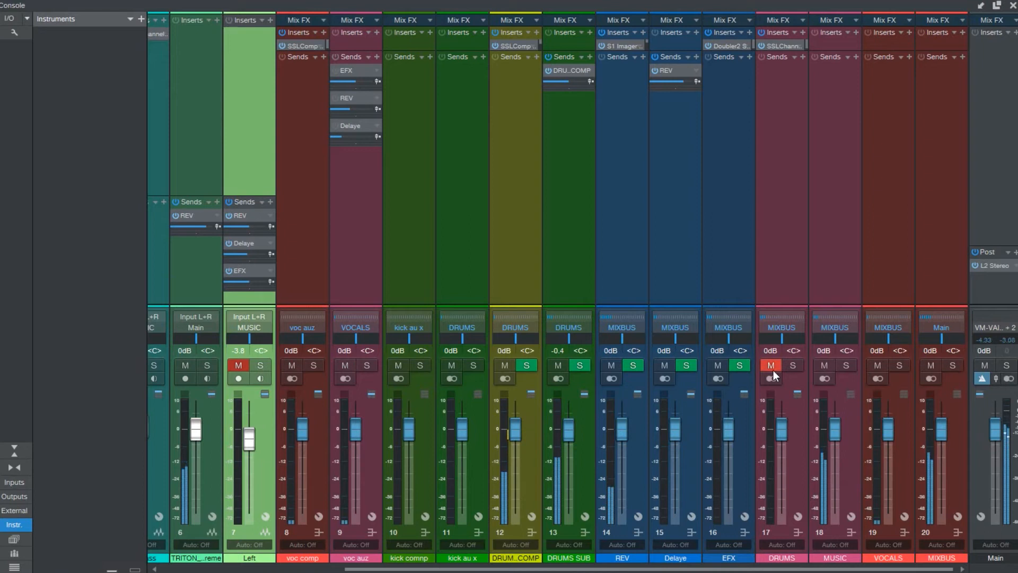
{"action": "mouse_move", "coordinate": [772, 372]}
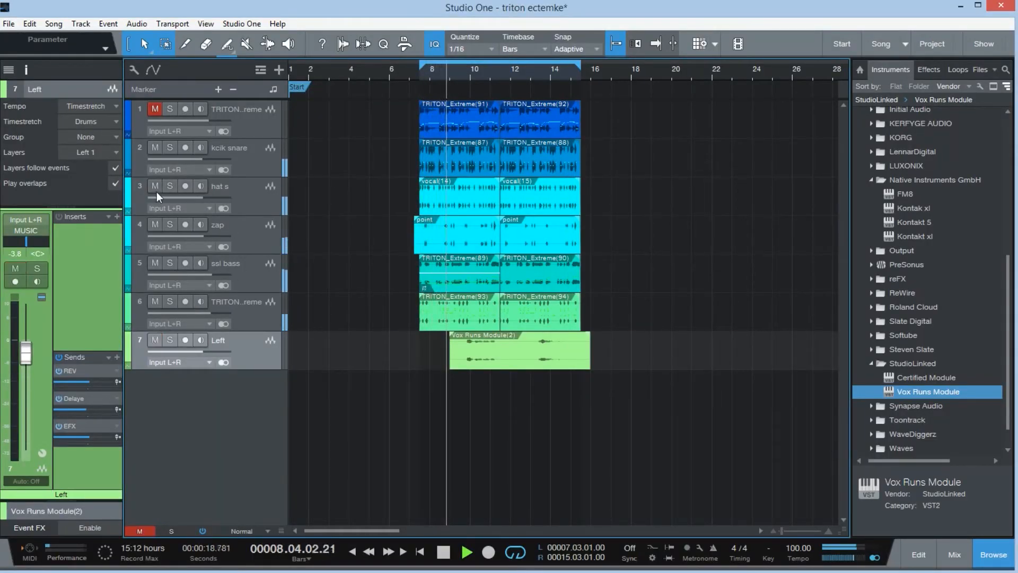
- Show the Performance Monitor window with CPU and disk load from the View menu
{"action": "left_click", "coordinate": [954, 554]}
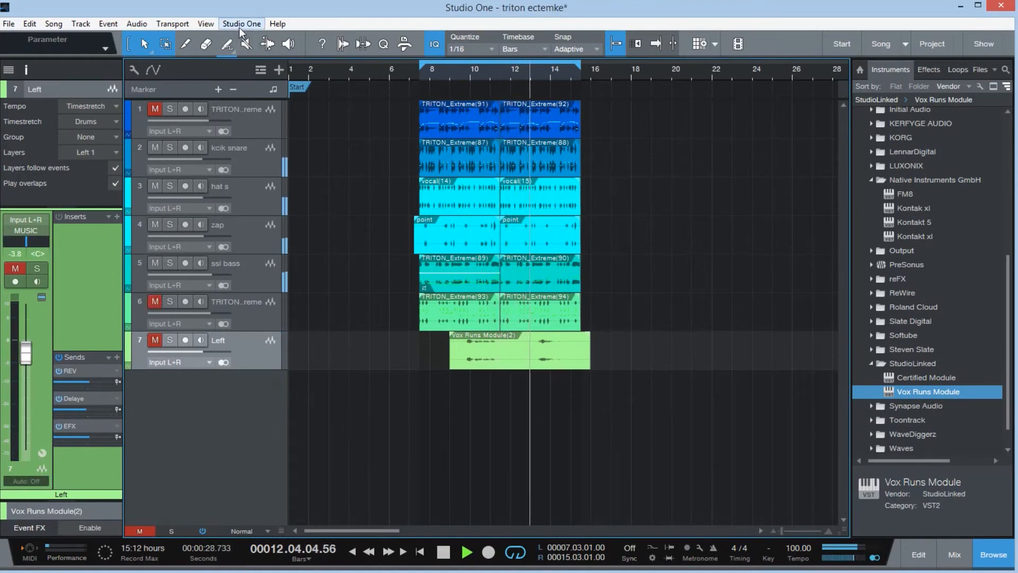
{"action": "left_click", "coordinate": [240, 23]}
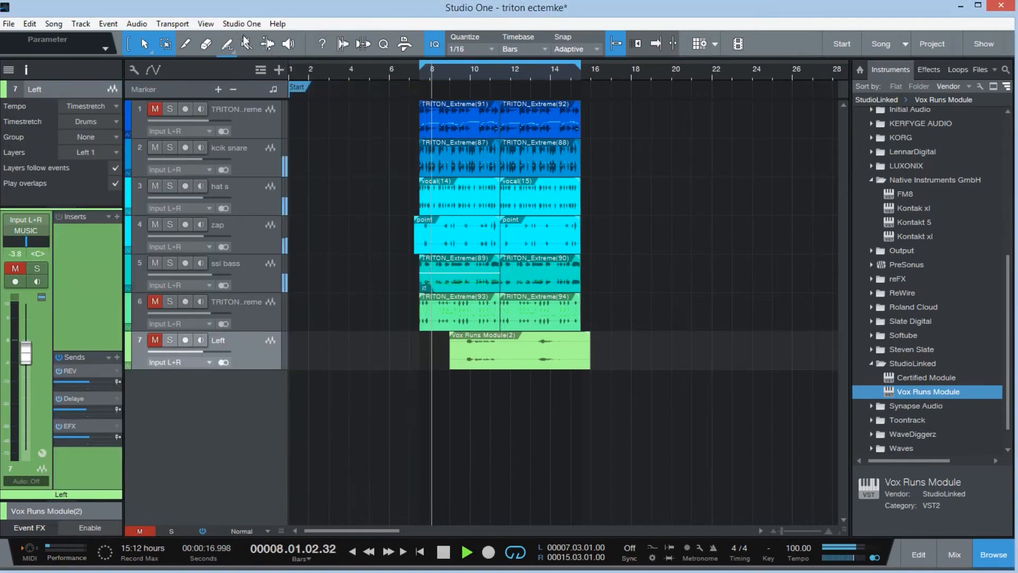
{"action": "left_click", "coordinate": [205, 24]}
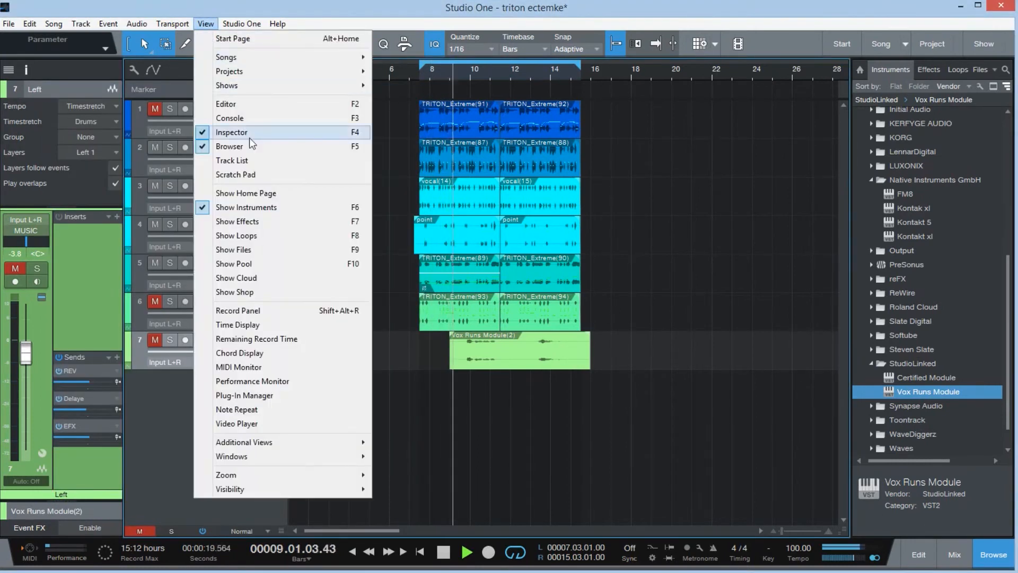
{"action": "mouse_move", "coordinate": [252, 381]}
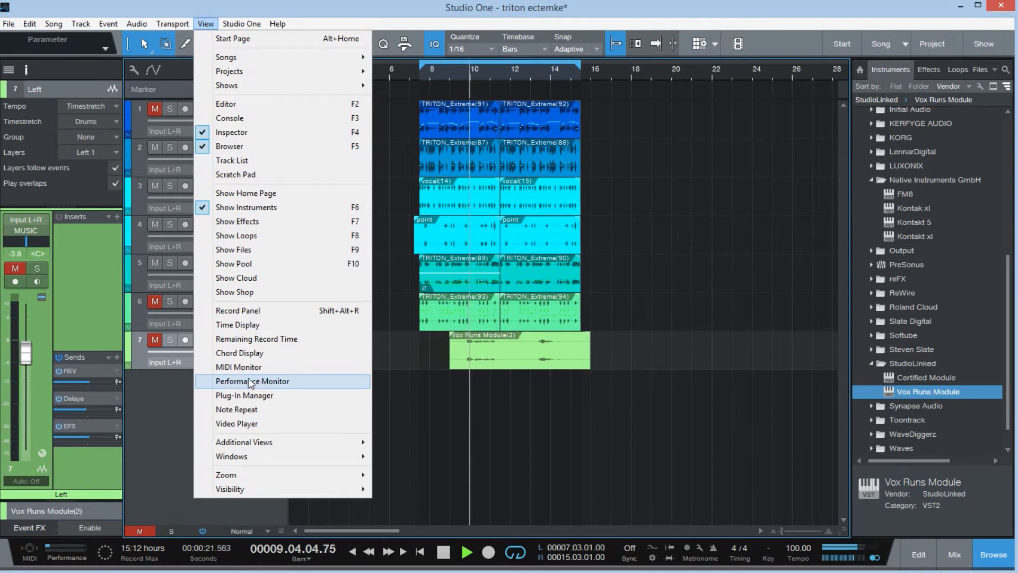
{"action": "left_click", "coordinate": [253, 381]}
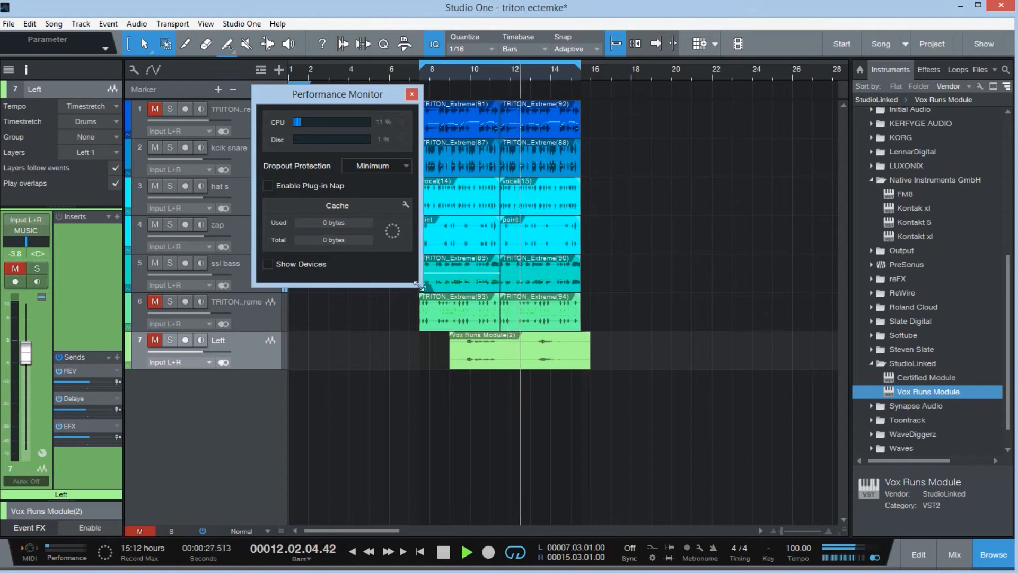
- Tick Show Devices and Enable Plug-in Nap, close the kick snare plug-in and move the monitor right
{"action": "left_click", "coordinate": [267, 264]}
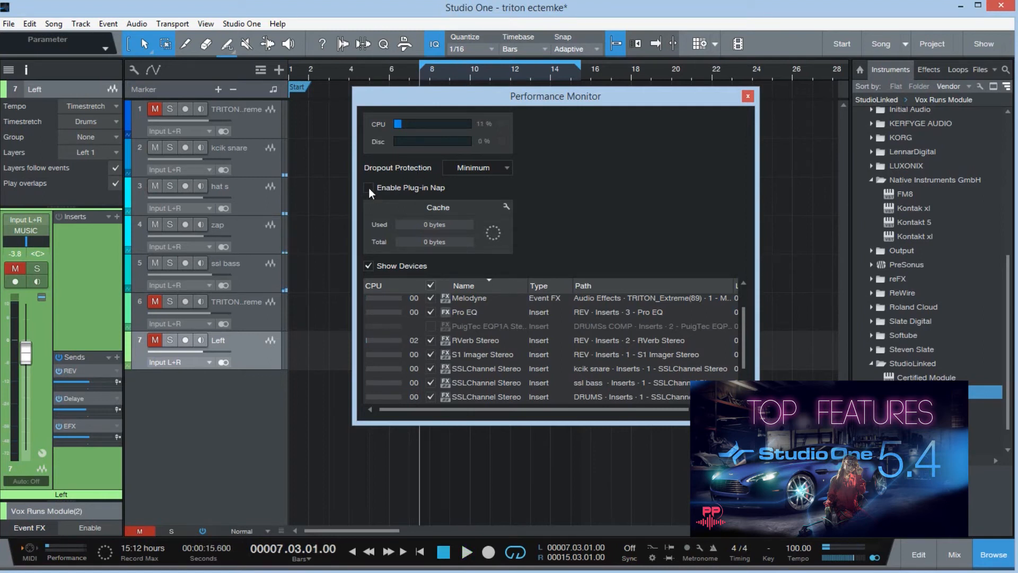
{"action": "left_click", "coordinate": [369, 188]}
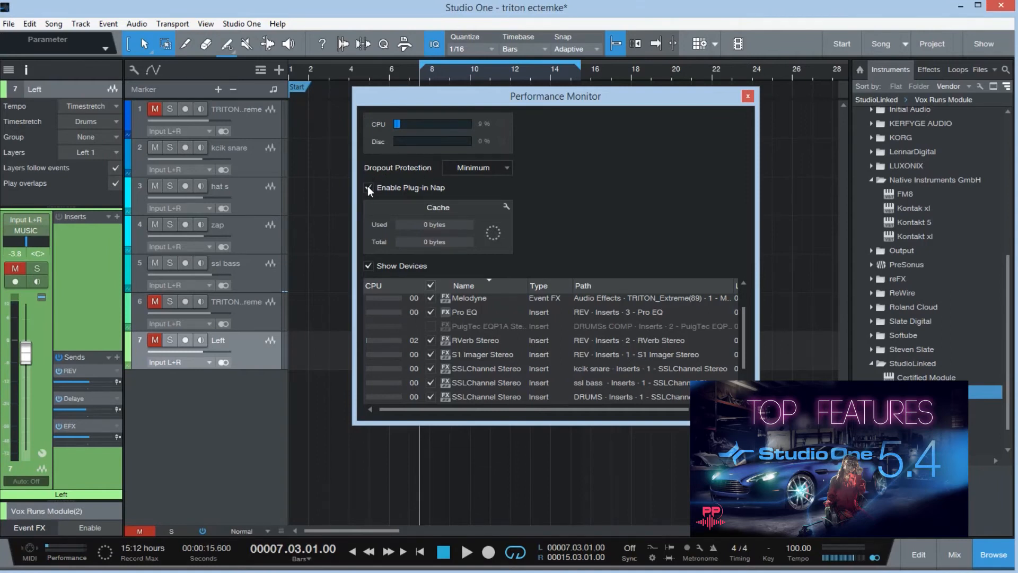
{"action": "left_click", "coordinate": [369, 188]}
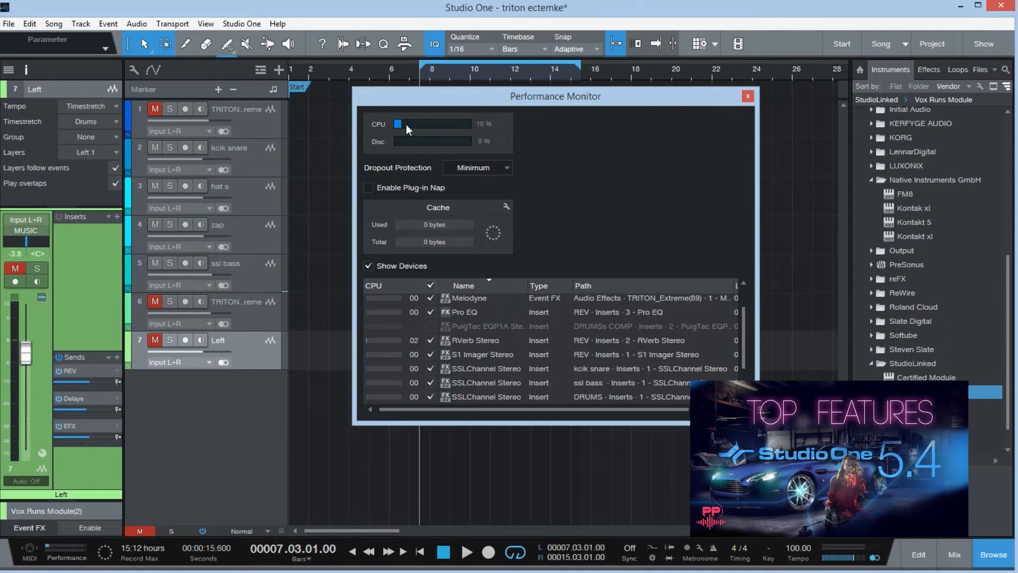
{"action": "left_click", "coordinate": [368, 188]}
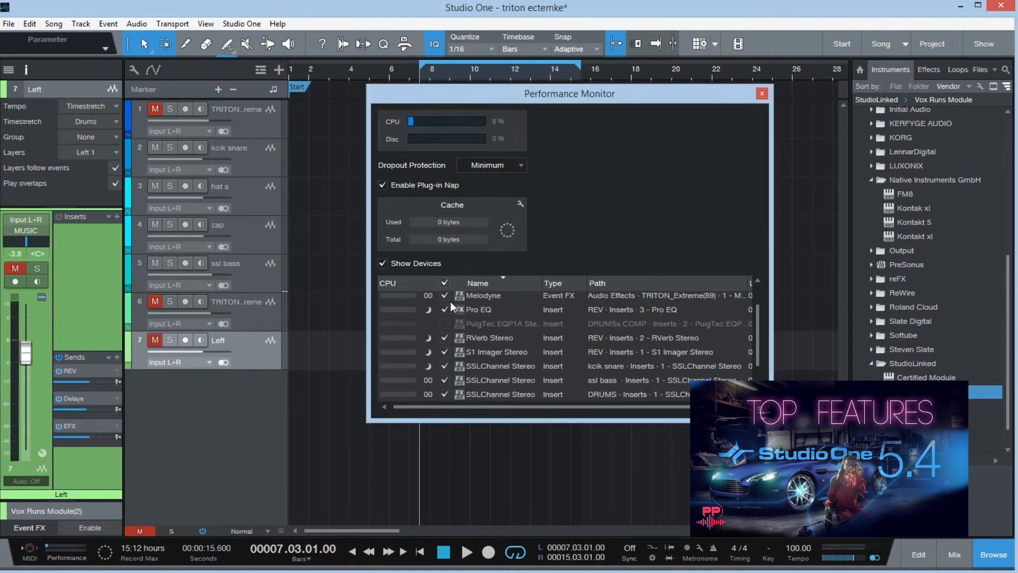
{"action": "mouse_move", "coordinate": [427, 364]}
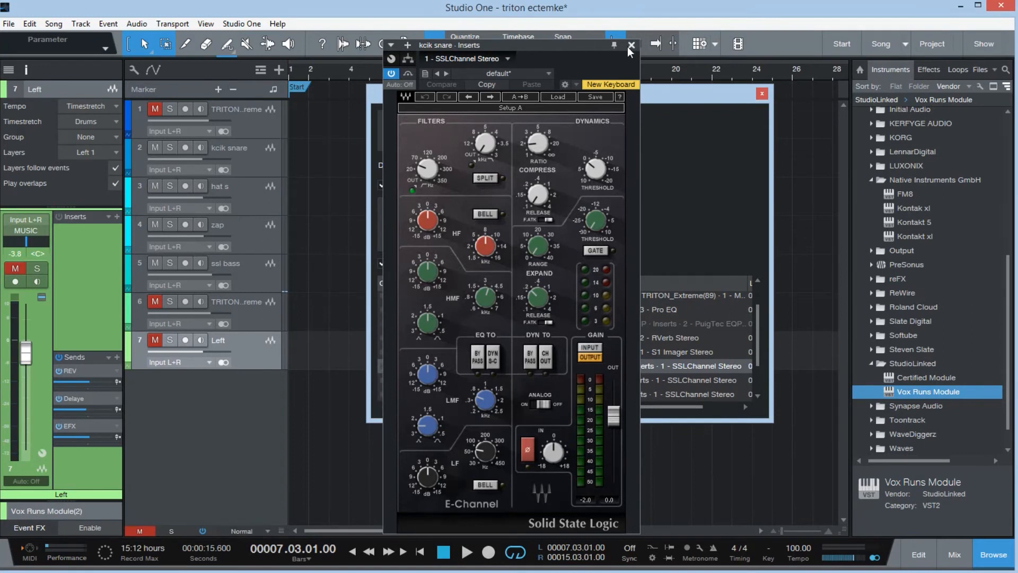
{"action": "left_click", "coordinate": [629, 45]}
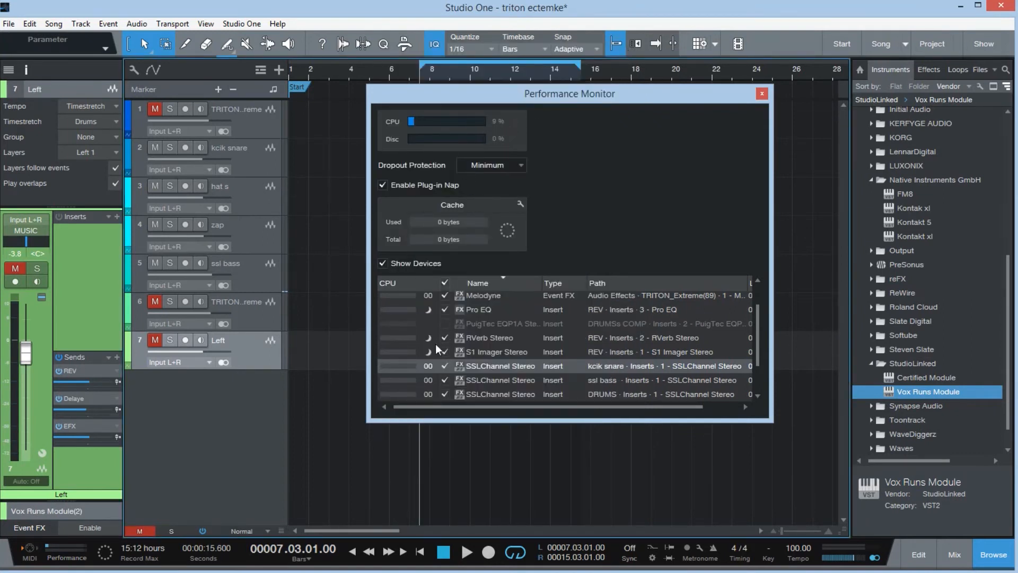
{"action": "left_click_drag", "start_coordinate": [568, 93], "coordinate": [649, 95]}
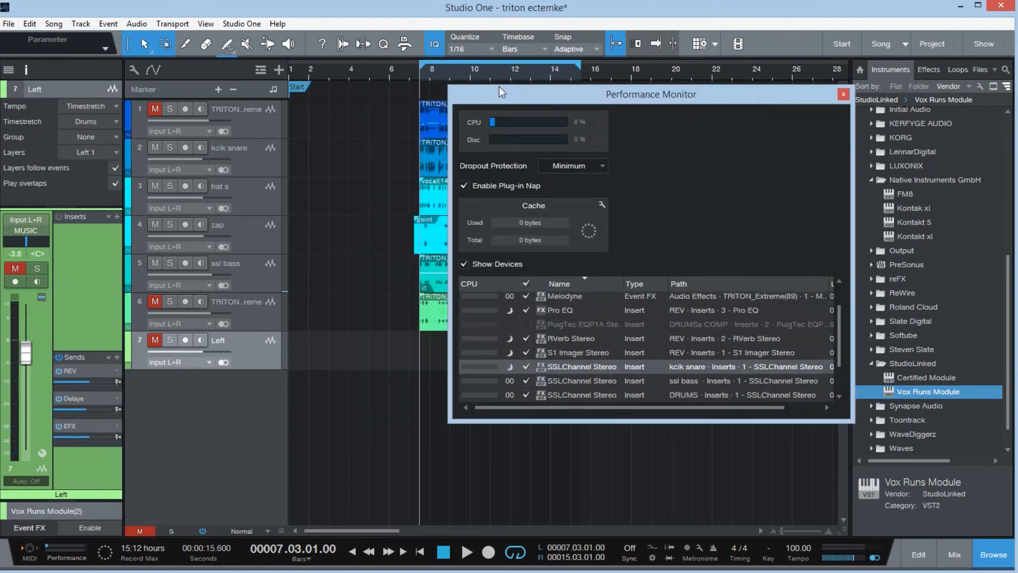
- Unmute the tracks for playback and reposition the Performance Monitor window up and left
{"action": "left_click", "coordinate": [467, 551]}
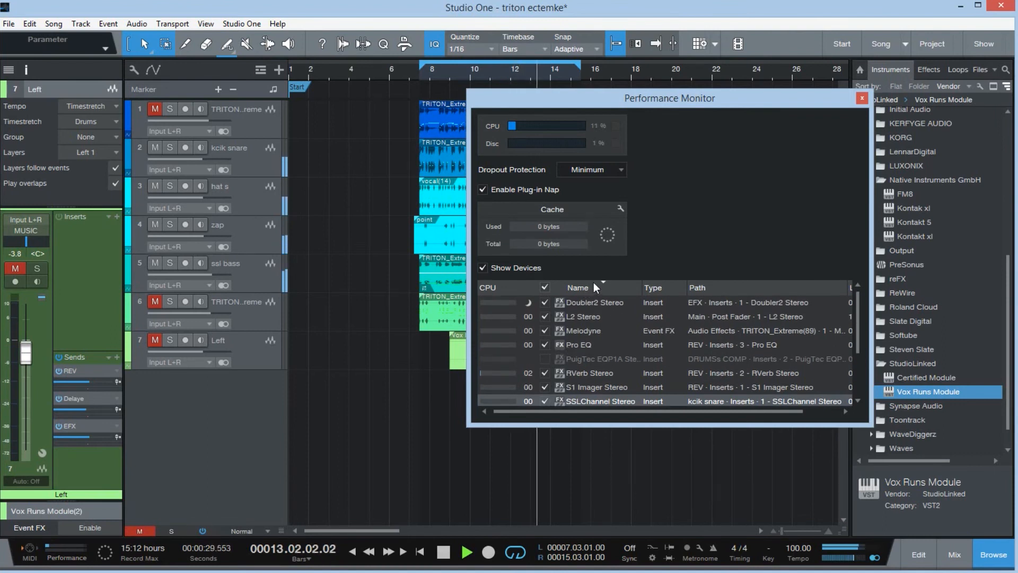
{"action": "left_click", "coordinate": [155, 341]}
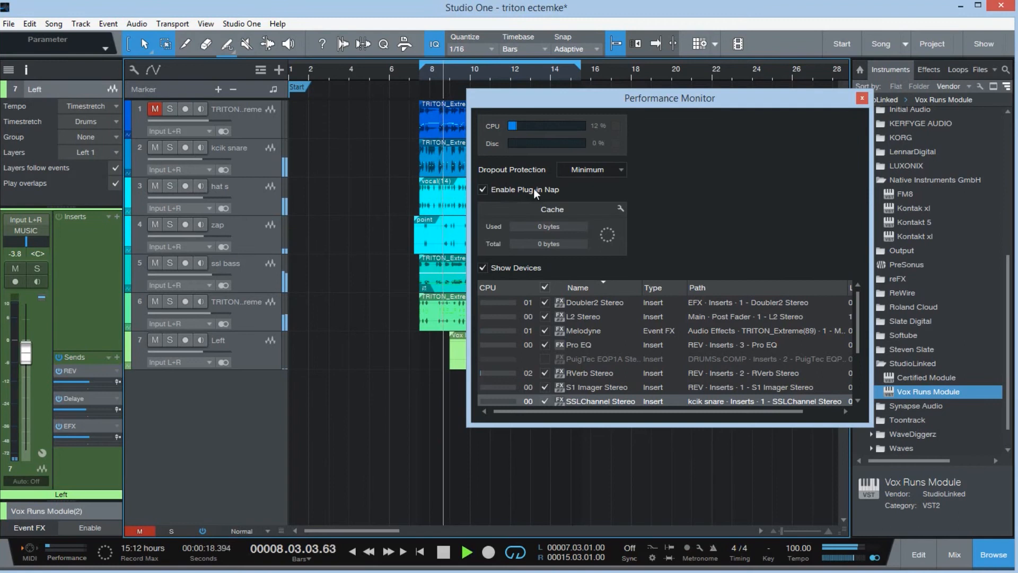
{"action": "left_click_drag", "start_coordinate": [669, 98], "coordinate": [537, 103]}
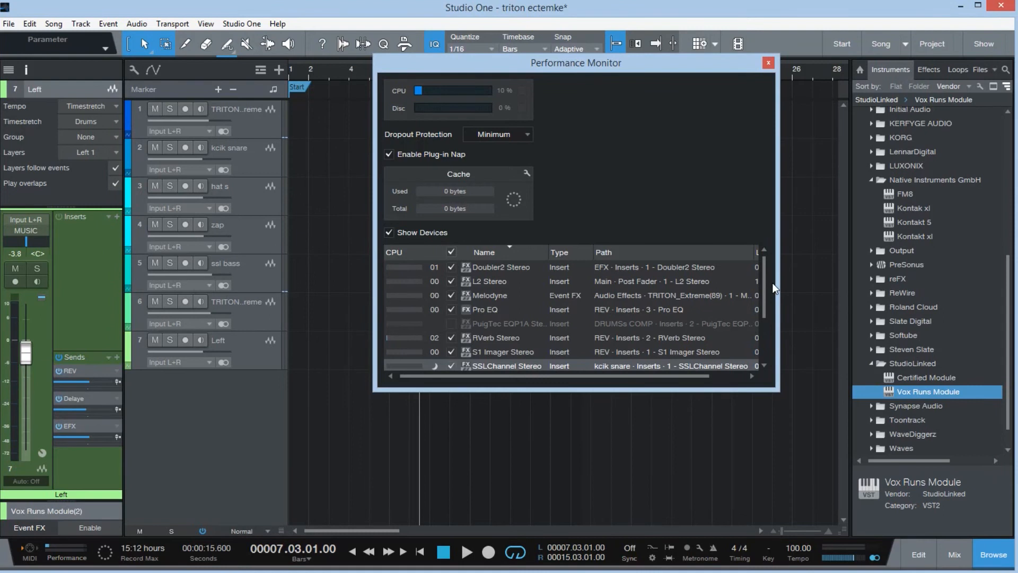
{"action": "mouse_move", "coordinate": [476, 308]}
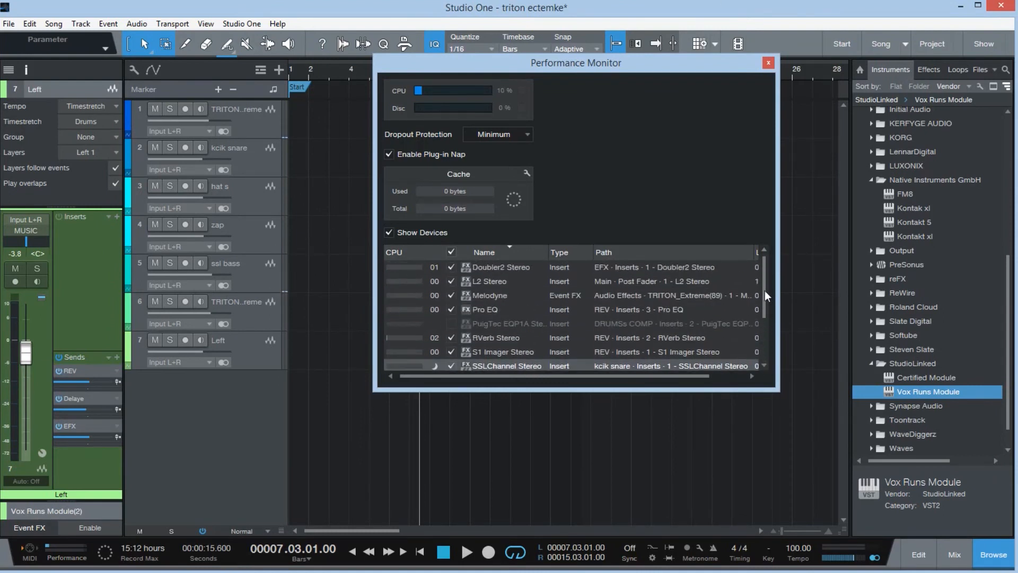
{"action": "left_click", "coordinate": [767, 62]}
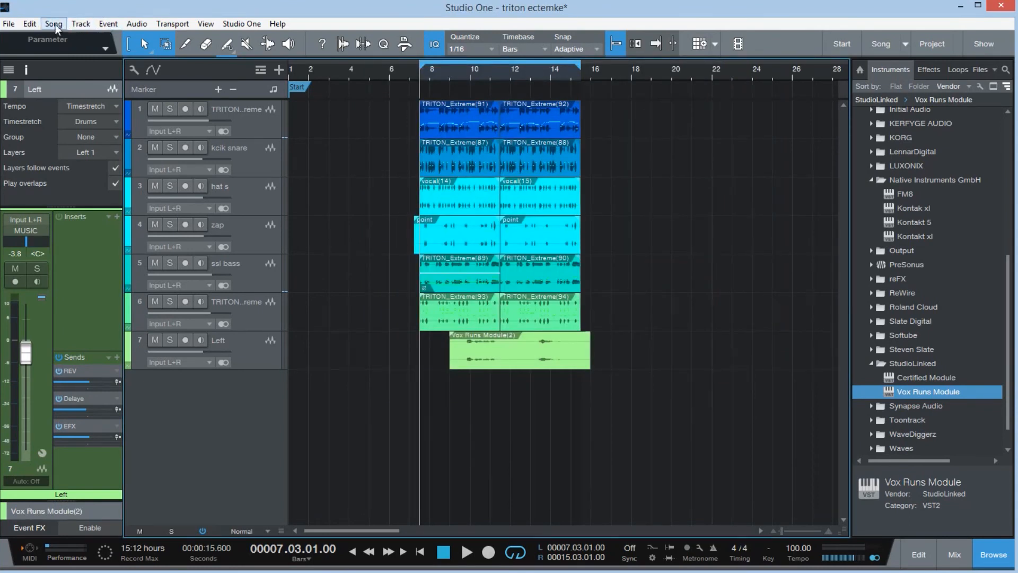
{"action": "left_click", "coordinate": [53, 24]}
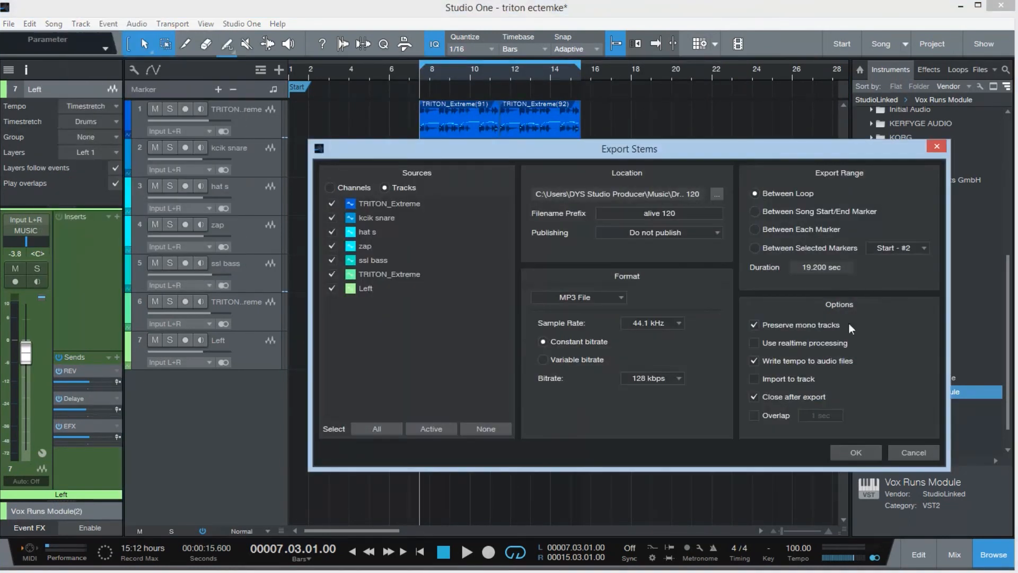
{"action": "left_click", "coordinate": [53, 23]}
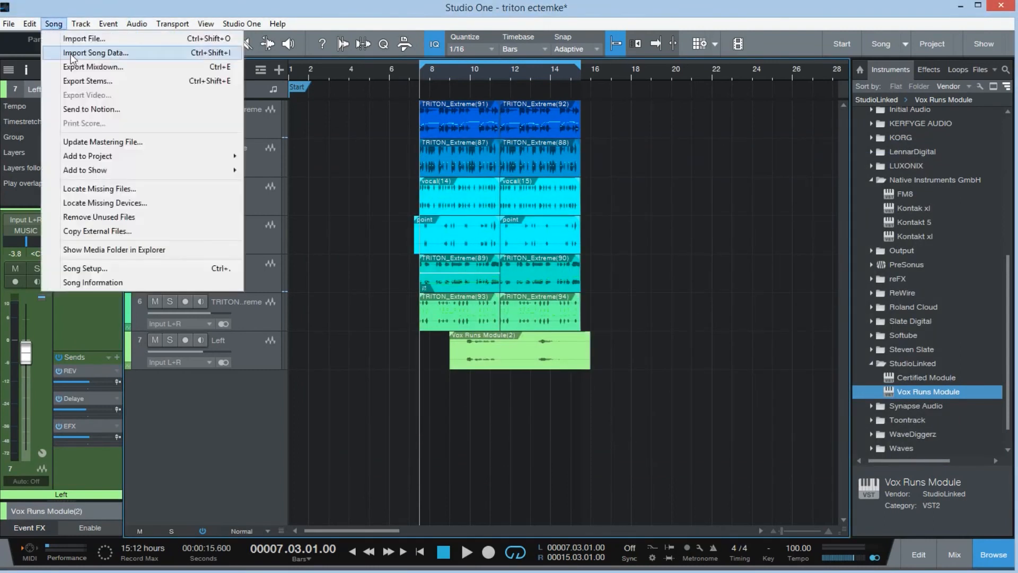
{"action": "left_click", "coordinate": [94, 67]}
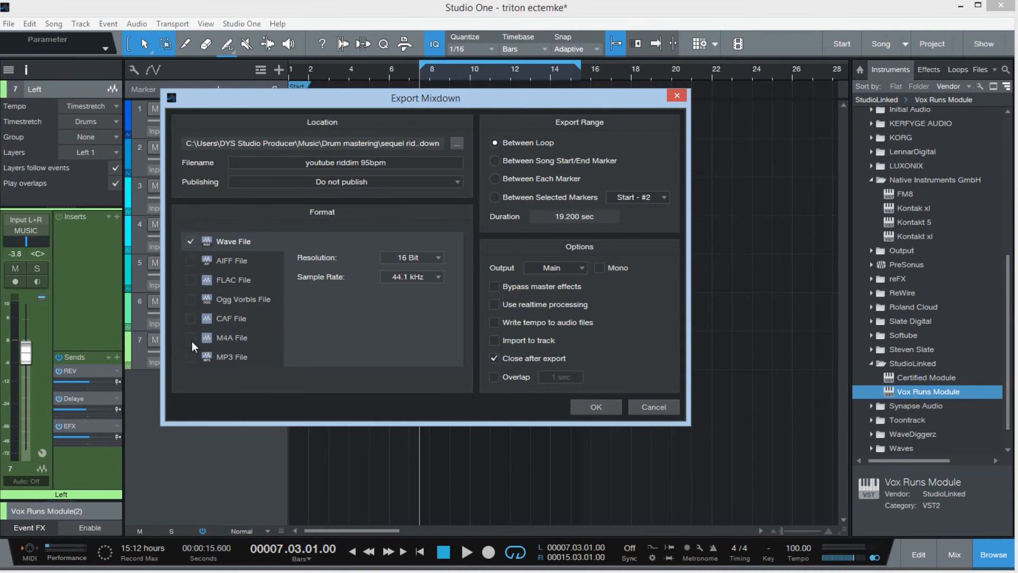
{"action": "left_click", "coordinate": [652, 406]}
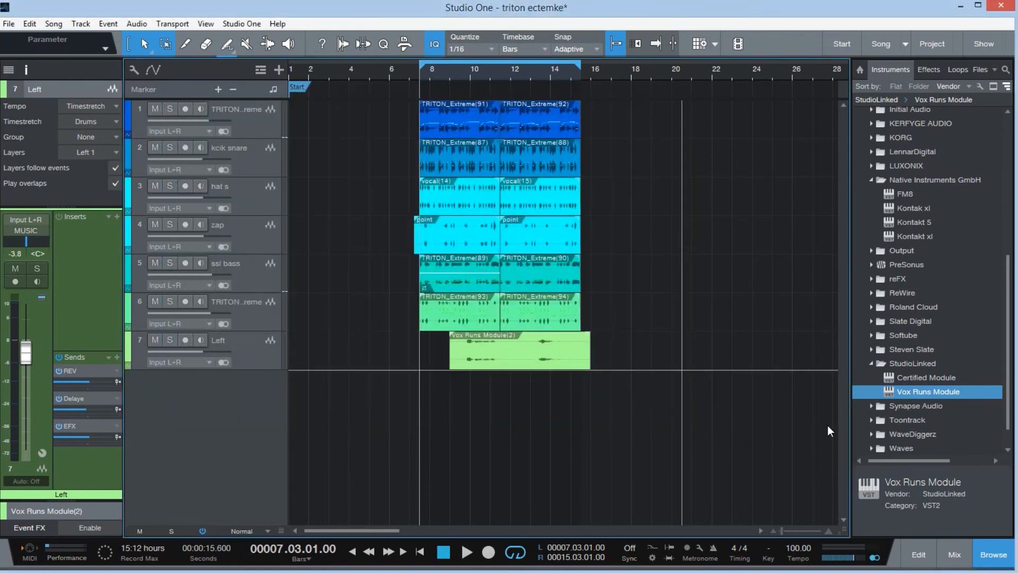
{"action": "left_click", "coordinate": [953, 559]}
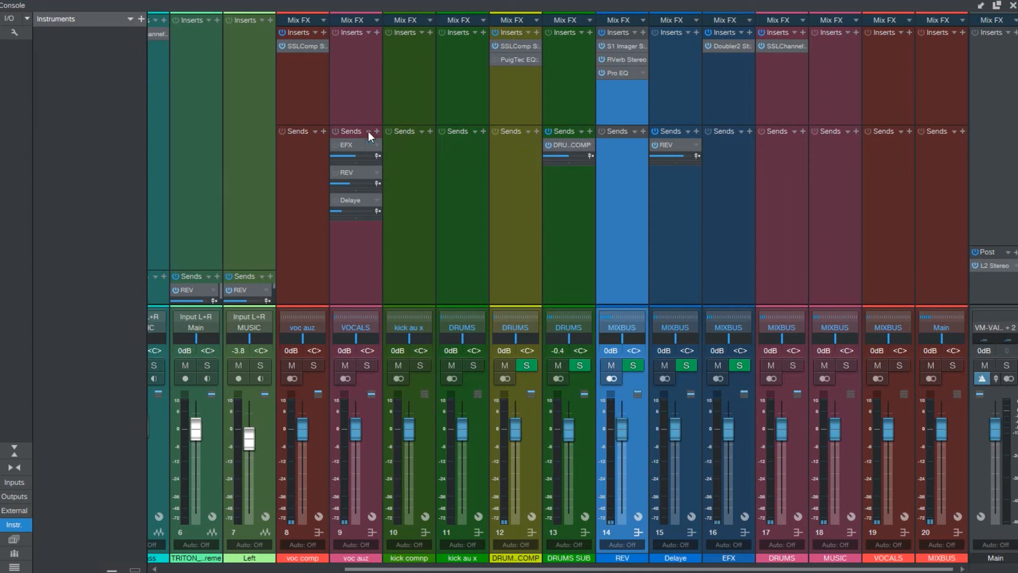
{"action": "mouse_move", "coordinate": [449, 211]}
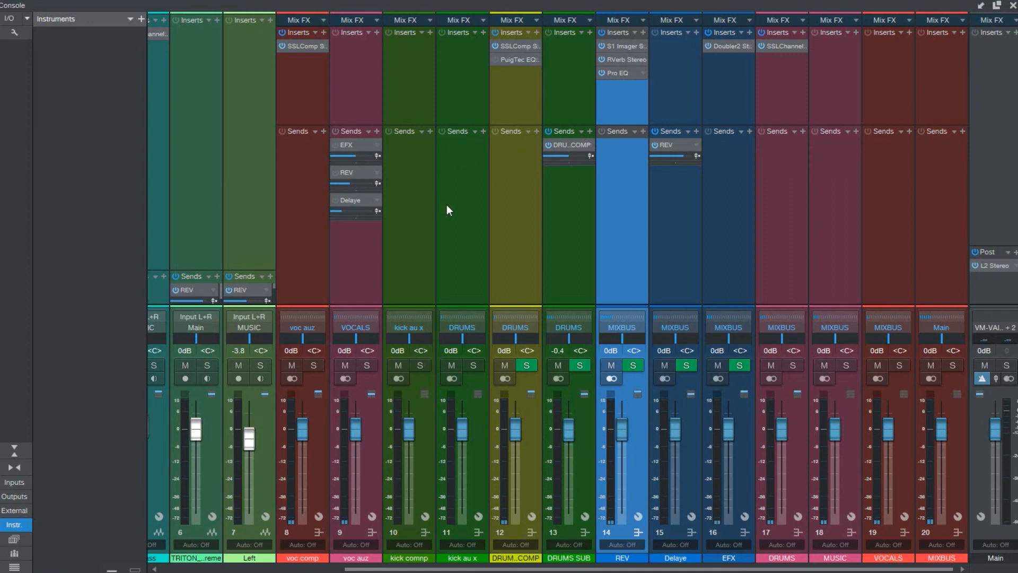
{"action": "mouse_move", "coordinate": [835, 380]}
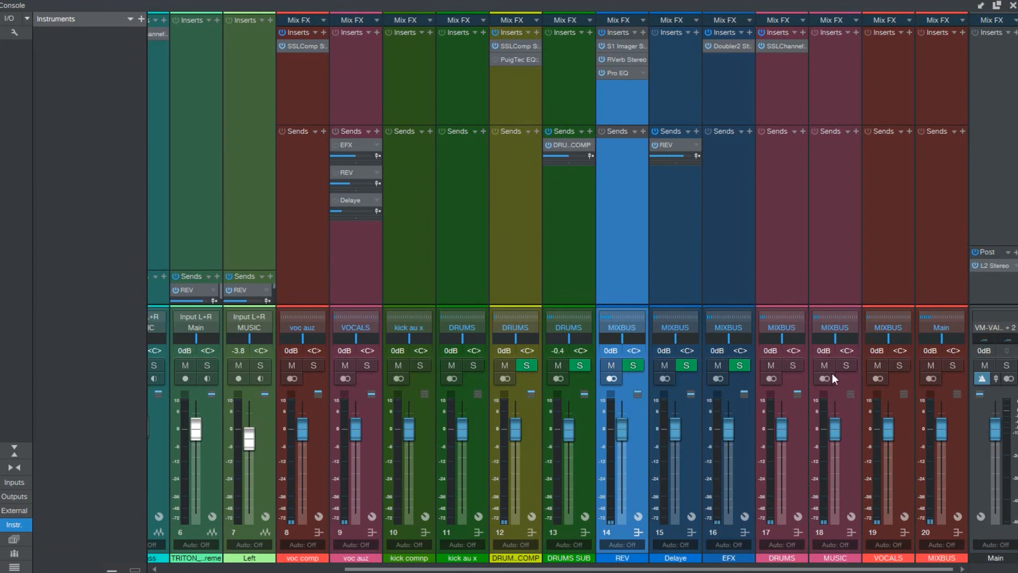
{"action": "mouse_move", "coordinate": [843, 542]}
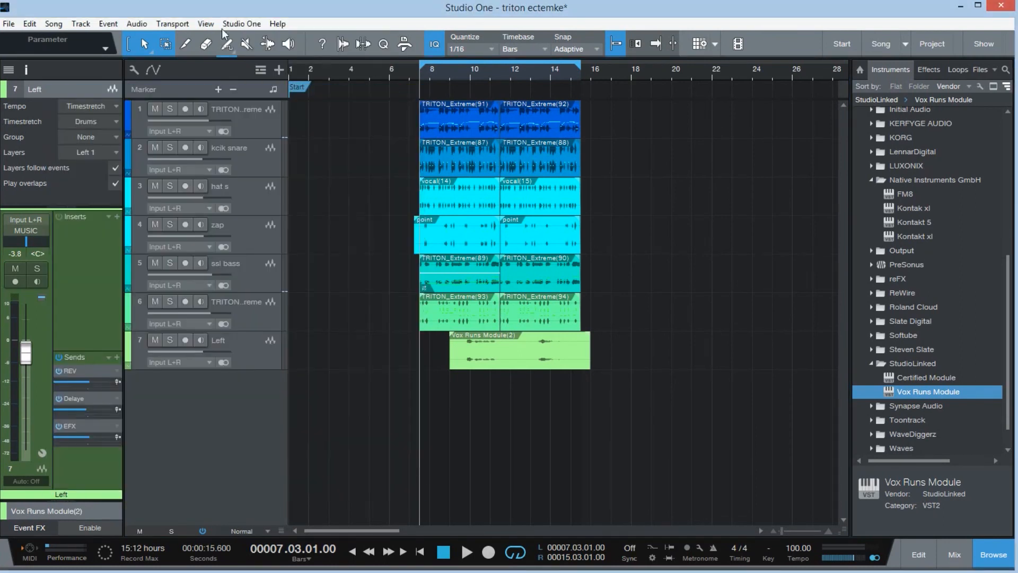
- Reopen the Performance Monitor, review the Plug-in Nap device list and close it
{"action": "left_click", "coordinate": [205, 24]}
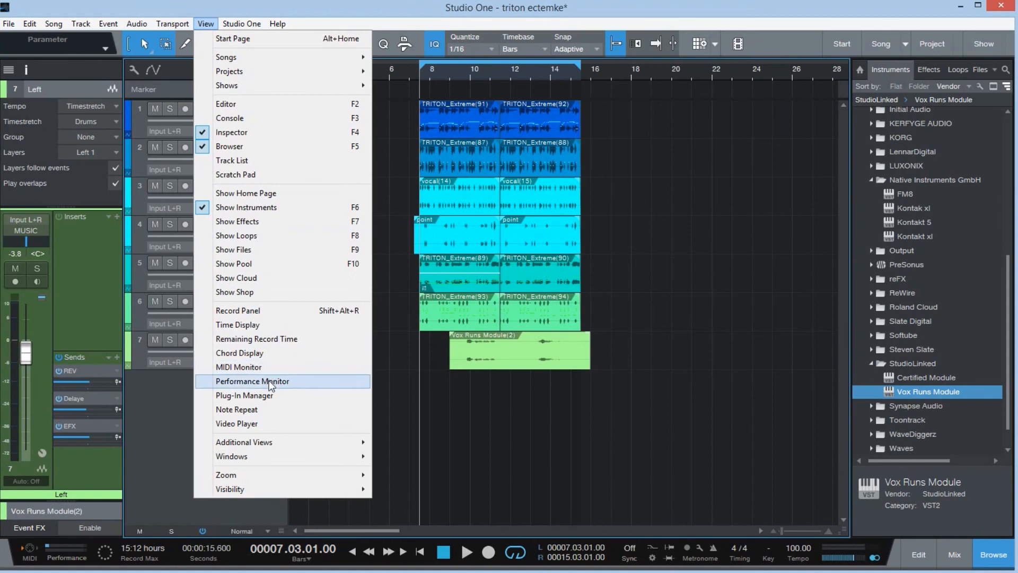
{"action": "left_click", "coordinate": [252, 381]}
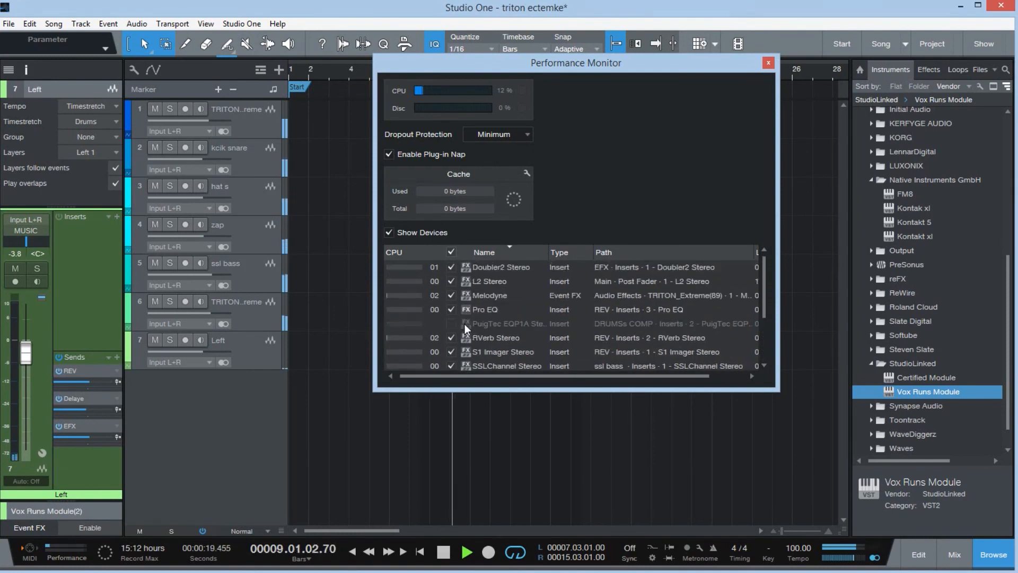
{"action": "scroll", "scroll_direction": "down", "scroll_amount": 3}
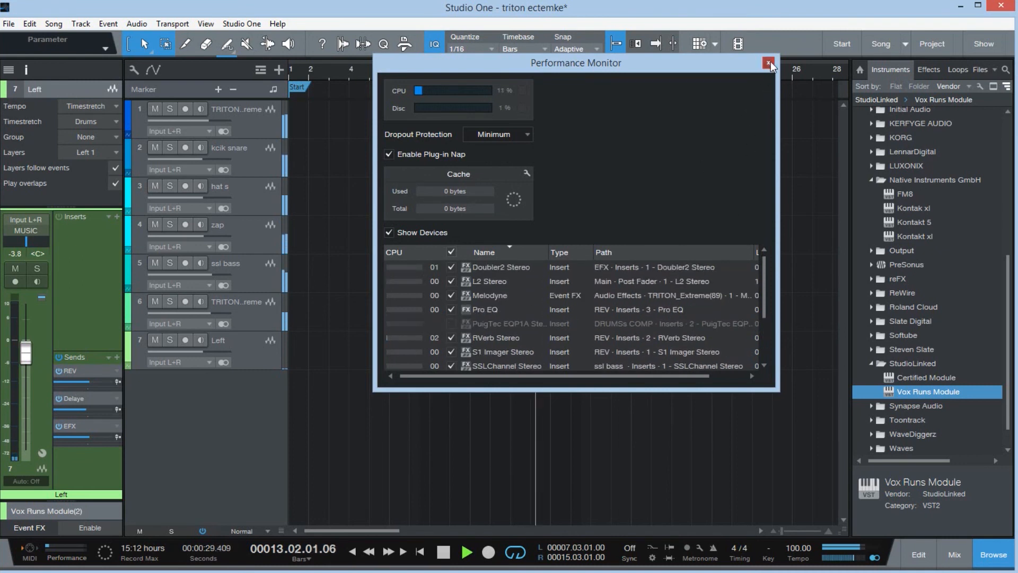
{"action": "left_click", "coordinate": [768, 63]}
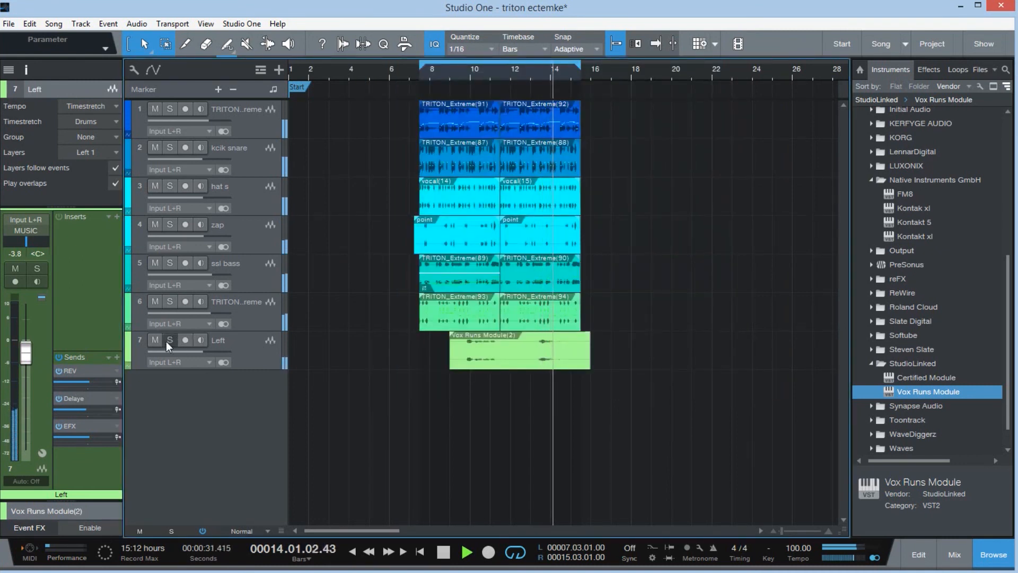
- Mute the Left and first TRITON_Extreme tracks, then switch to the WebStarts store in Chrome
{"action": "left_click", "coordinate": [155, 340]}
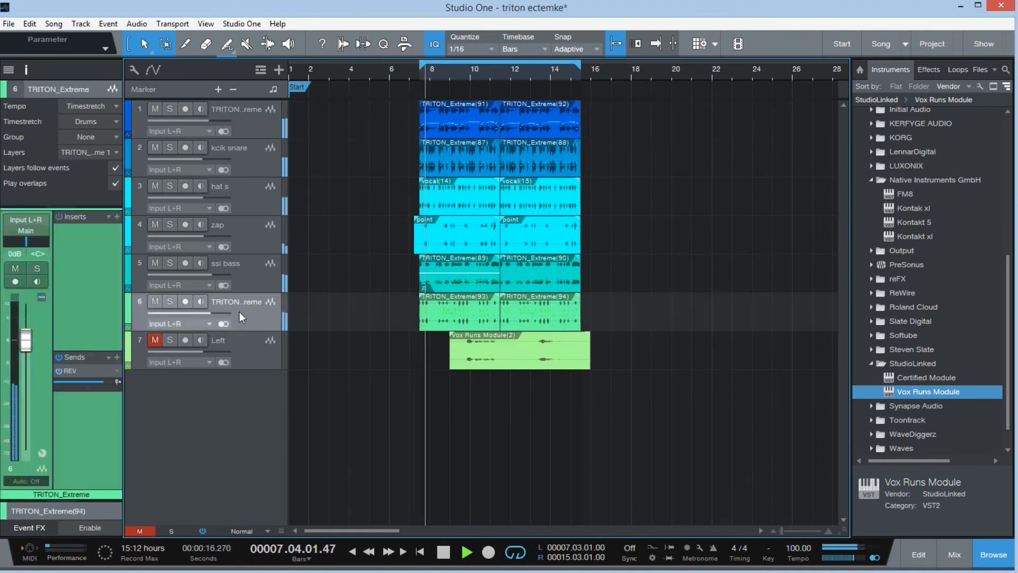
{"action": "left_click", "coordinate": [155, 339]}
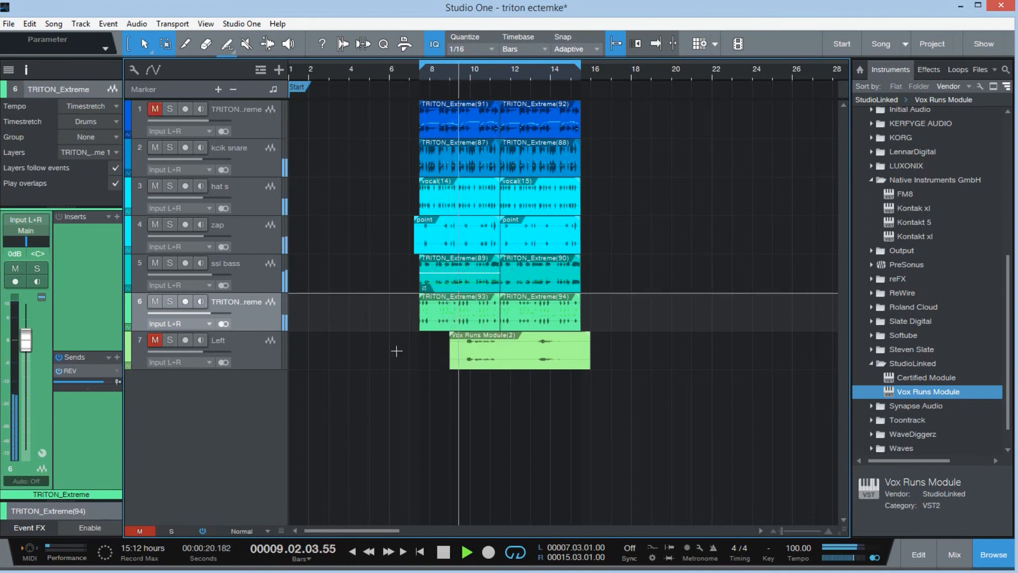
{"action": "left_click", "coordinate": [74, 8]}
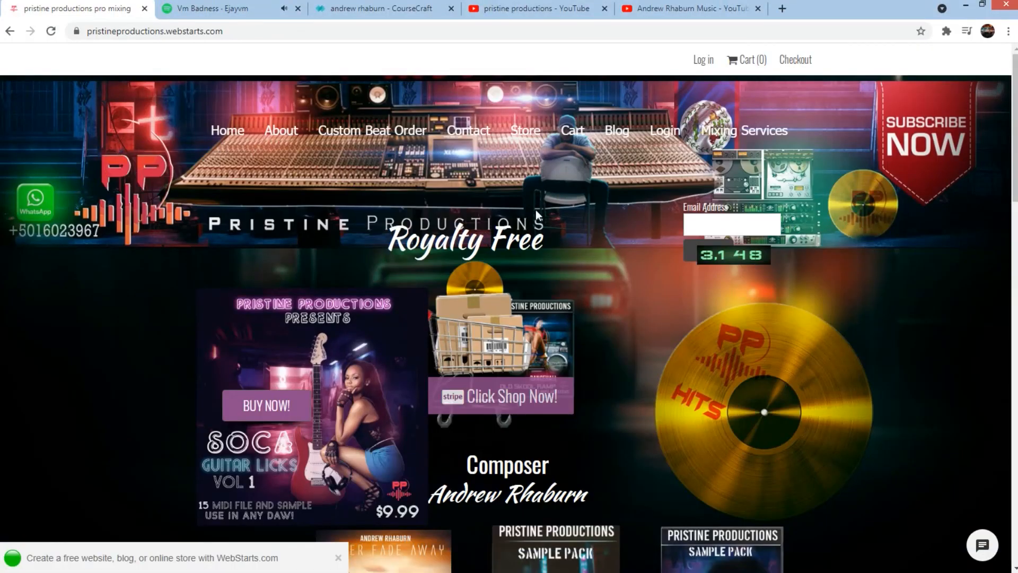
{"action": "mouse_move", "coordinate": [484, 52]}
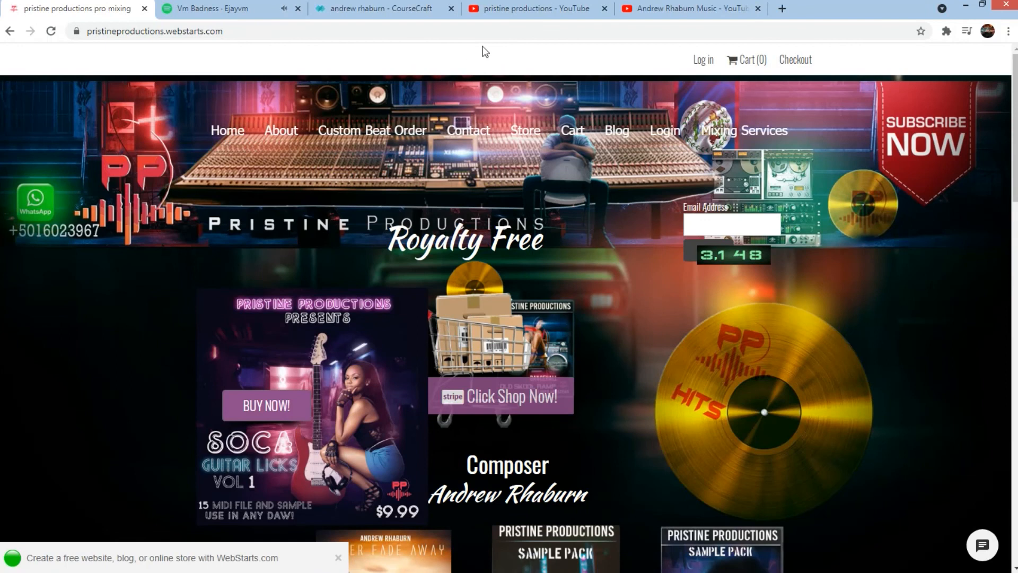
- Browse the CourseCraft course listing, the pristine productions channel, then land on Andrew Rhaburn Music's YouTube channel
{"action": "left_click", "coordinate": [376, 9]}
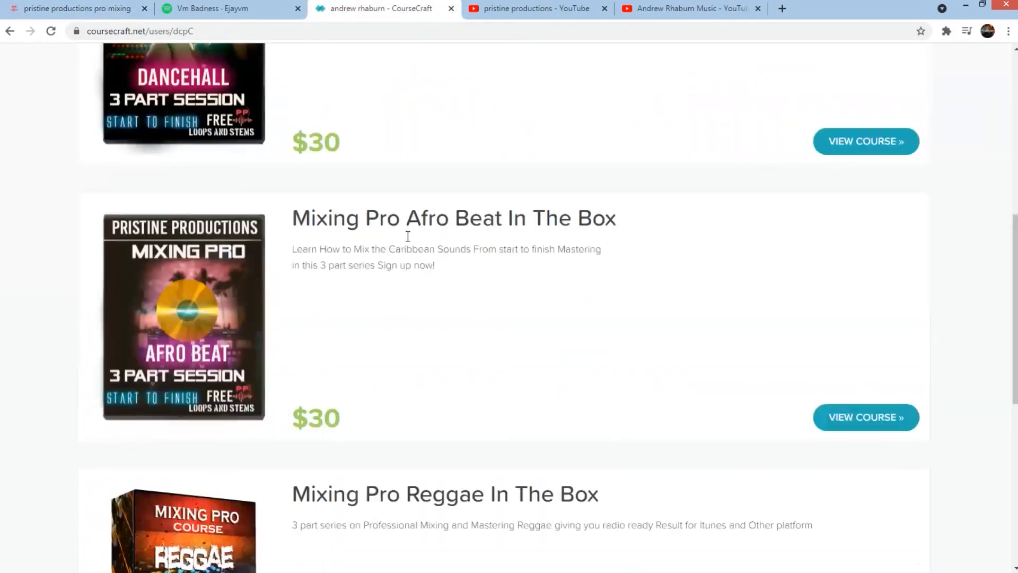
{"action": "scroll", "scroll_direction": "down", "scroll_amount": 3}
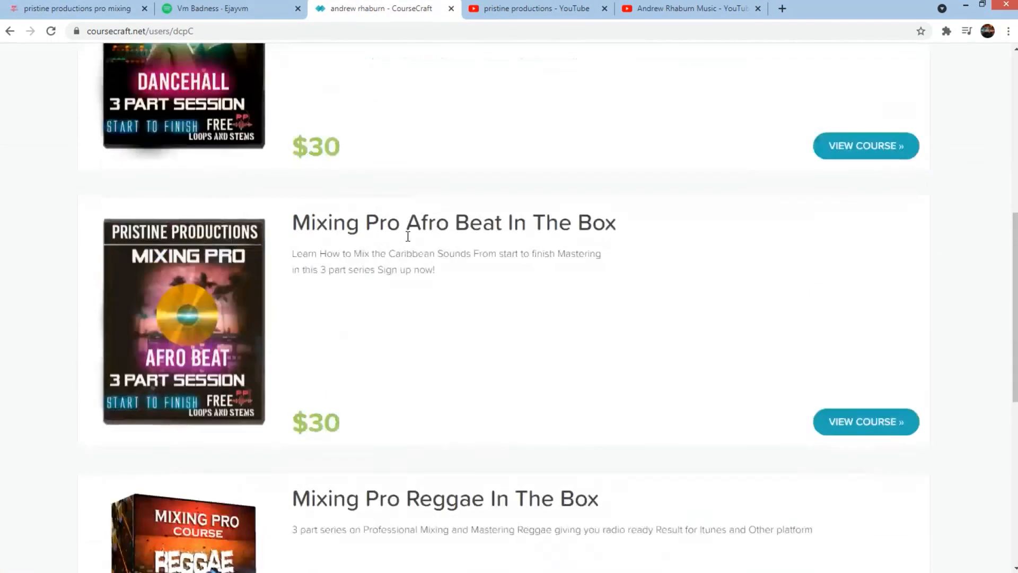
{"action": "scroll", "scroll_direction": "down", "scroll_amount": 3}
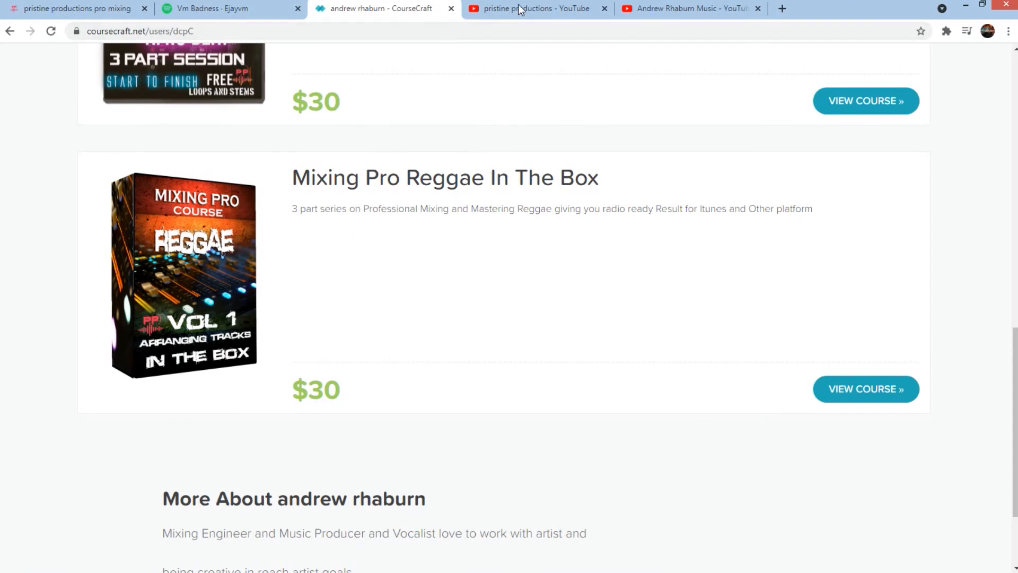
{"action": "left_click", "coordinate": [532, 9]}
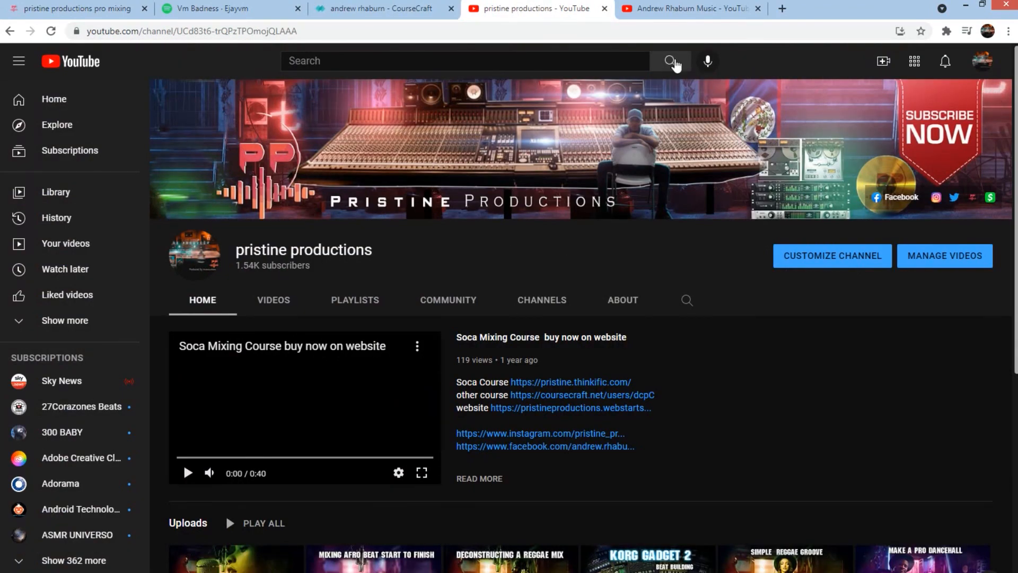
{"action": "left_click", "coordinate": [688, 9]}
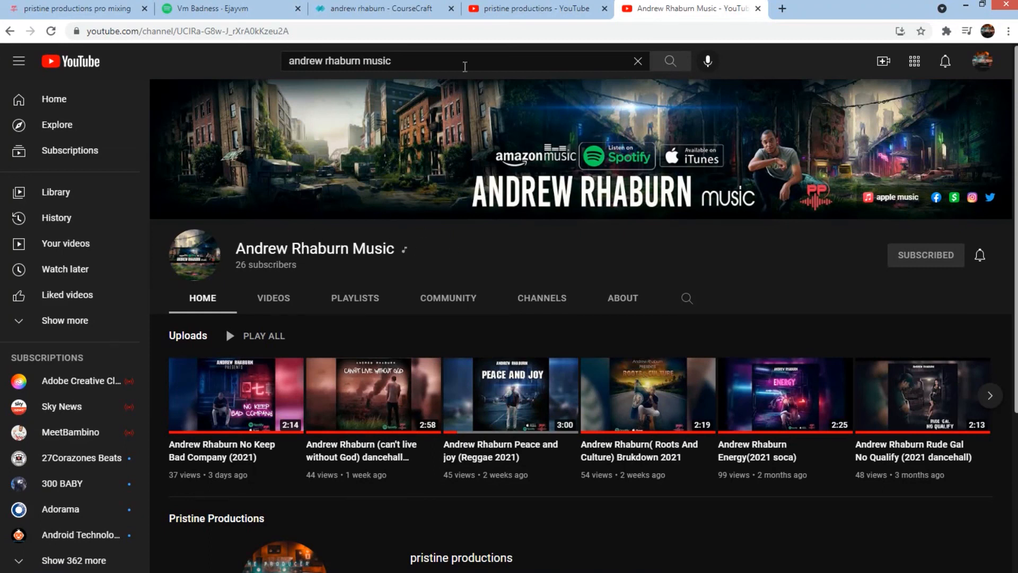
{"action": "mouse_move", "coordinate": [488, 54]}
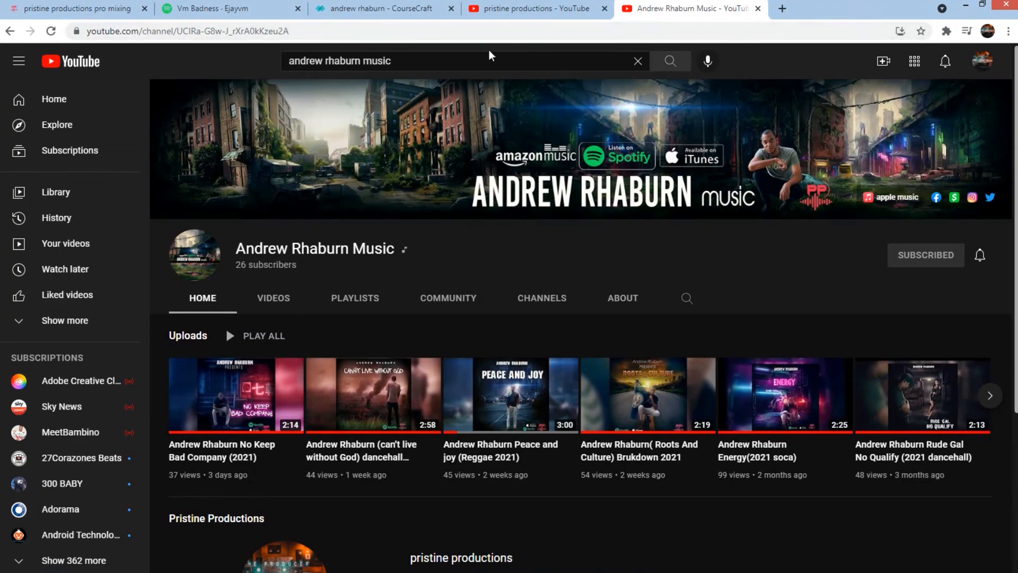